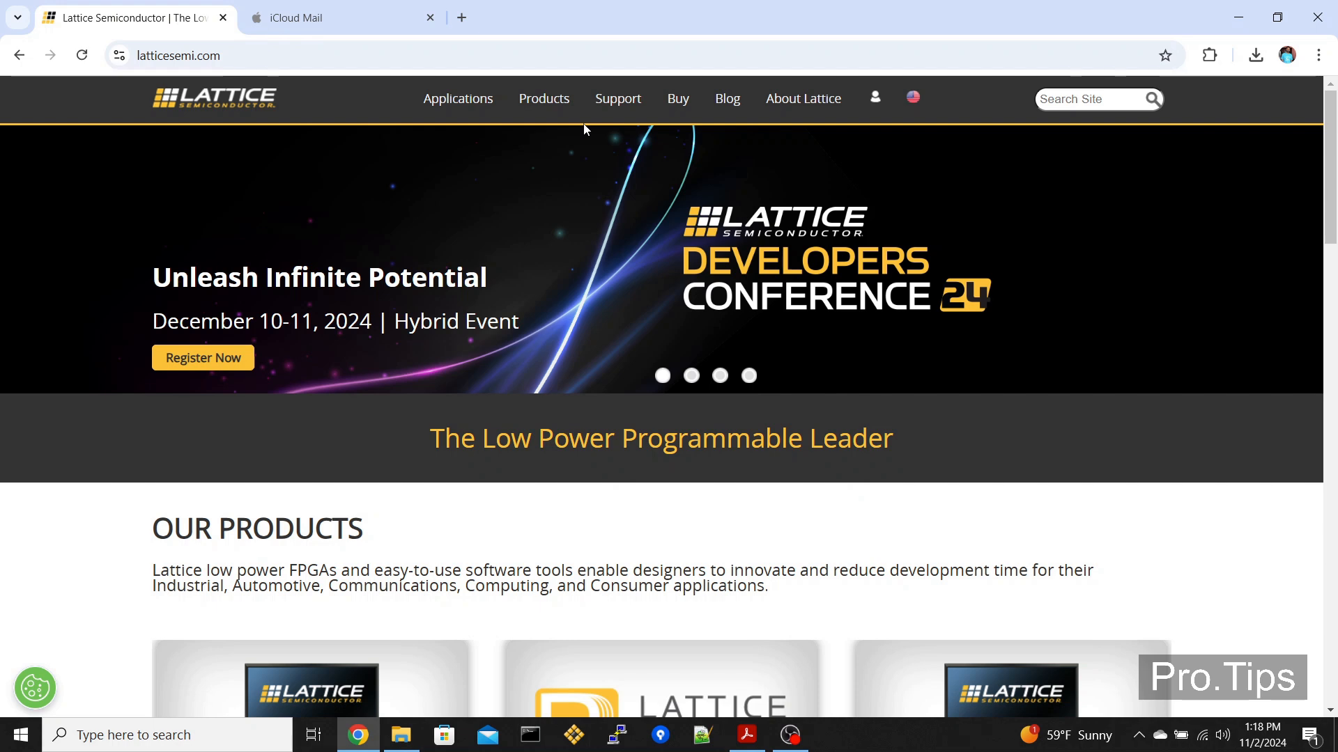
pyautogui.moveTo(573, 734)
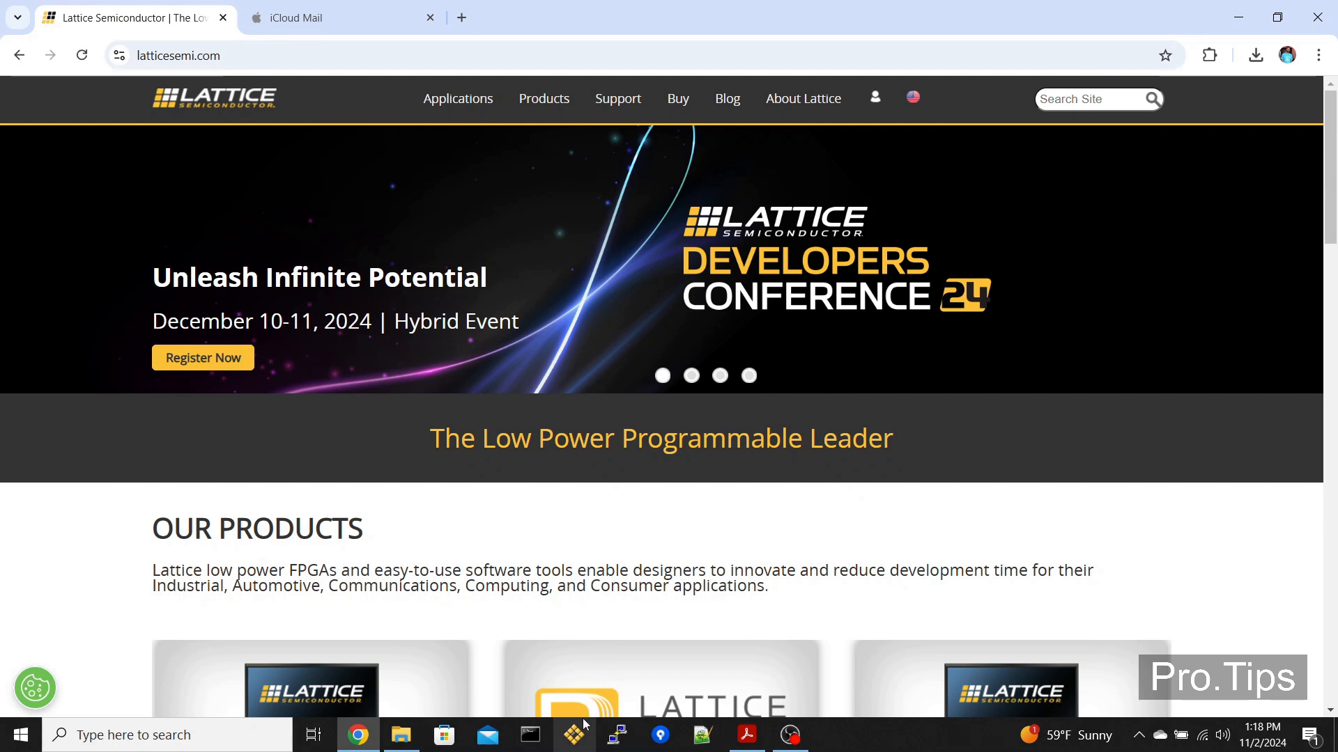
# - Launch Lattice Diamond from the taskbar and see the license checkout failure
pyautogui.click(573, 734)
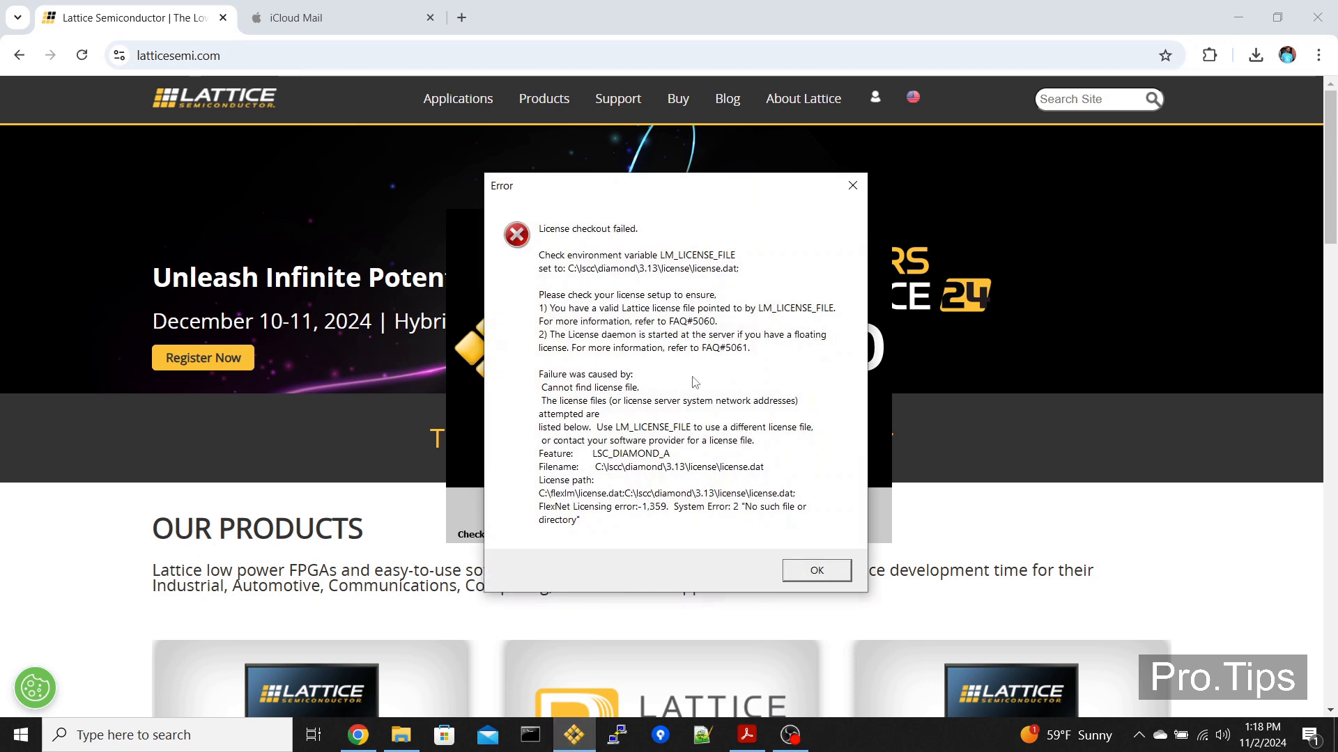
pyautogui.moveTo(664, 342)
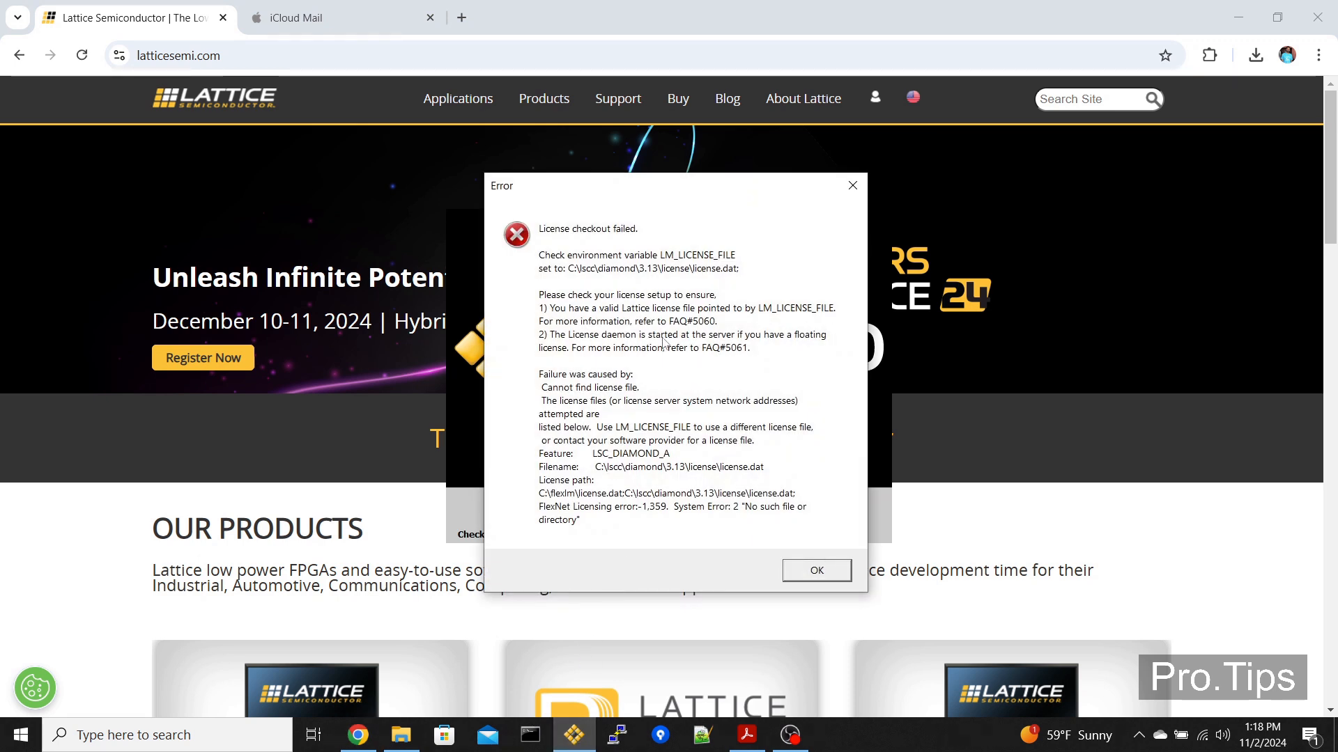
pyautogui.moveTo(600, 238)
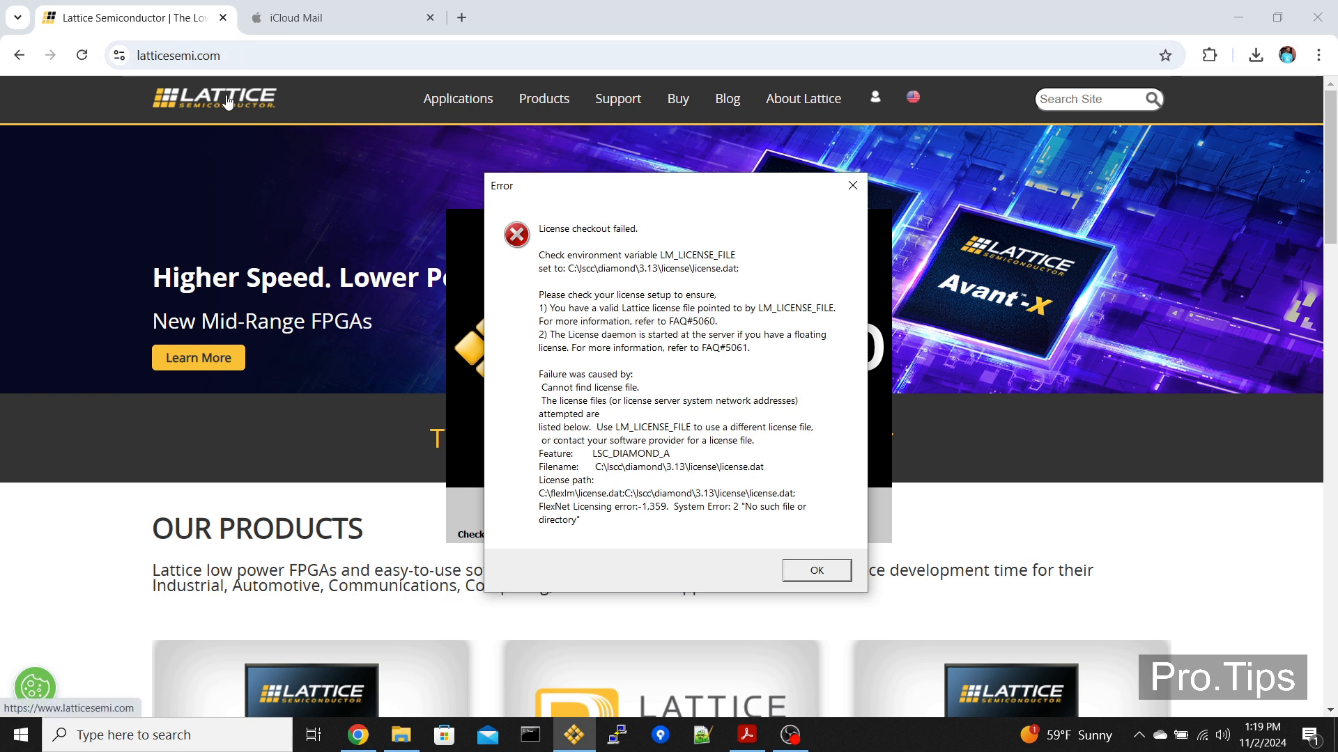
# - Dismiss the error and go to Software Licensing to request a node-locked Diamond license
pyautogui.click(814, 570)
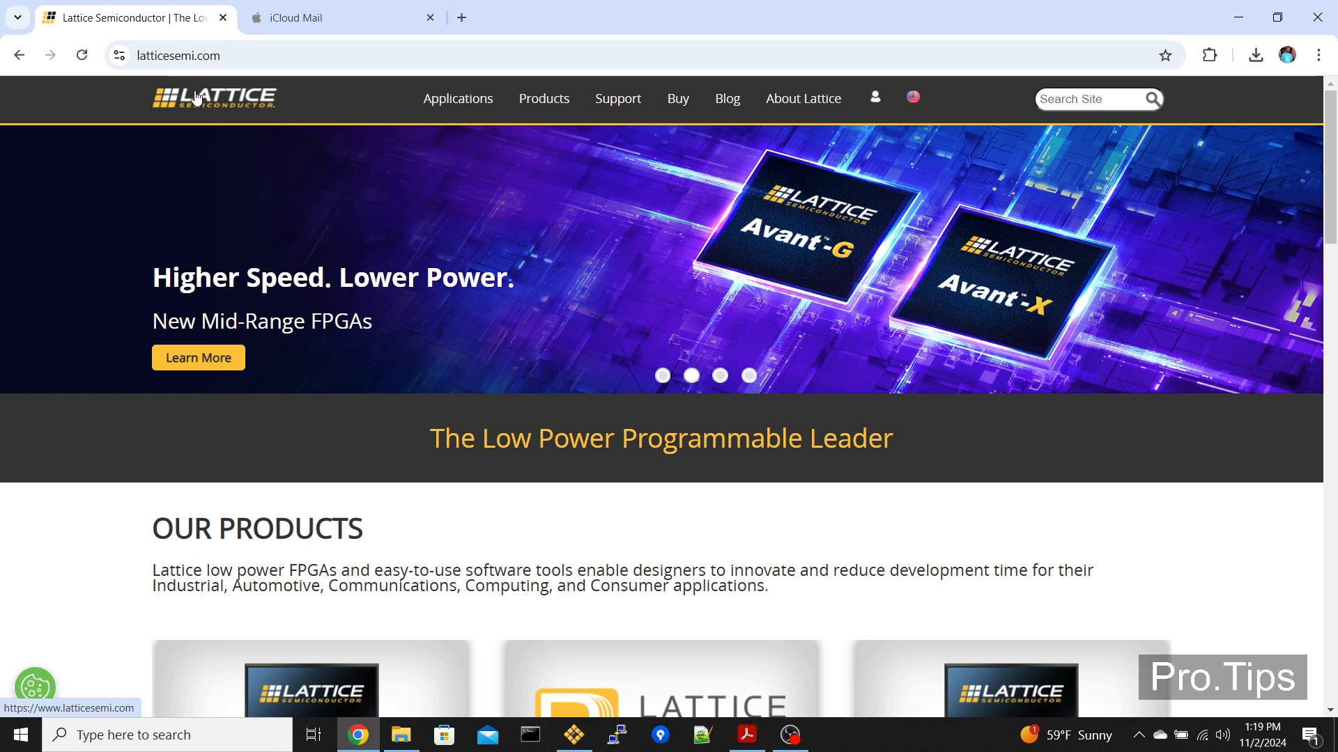
pyautogui.moveTo(183, 78)
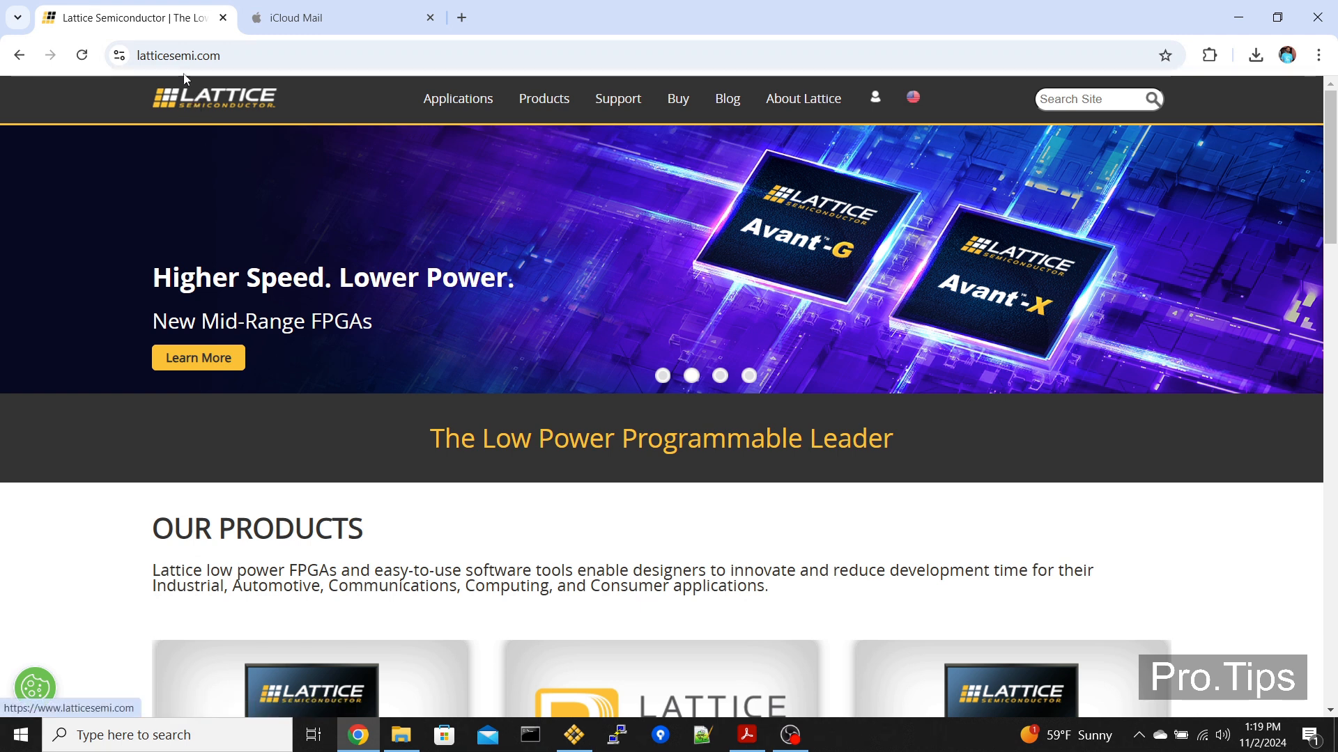
pyautogui.moveTo(876, 100)
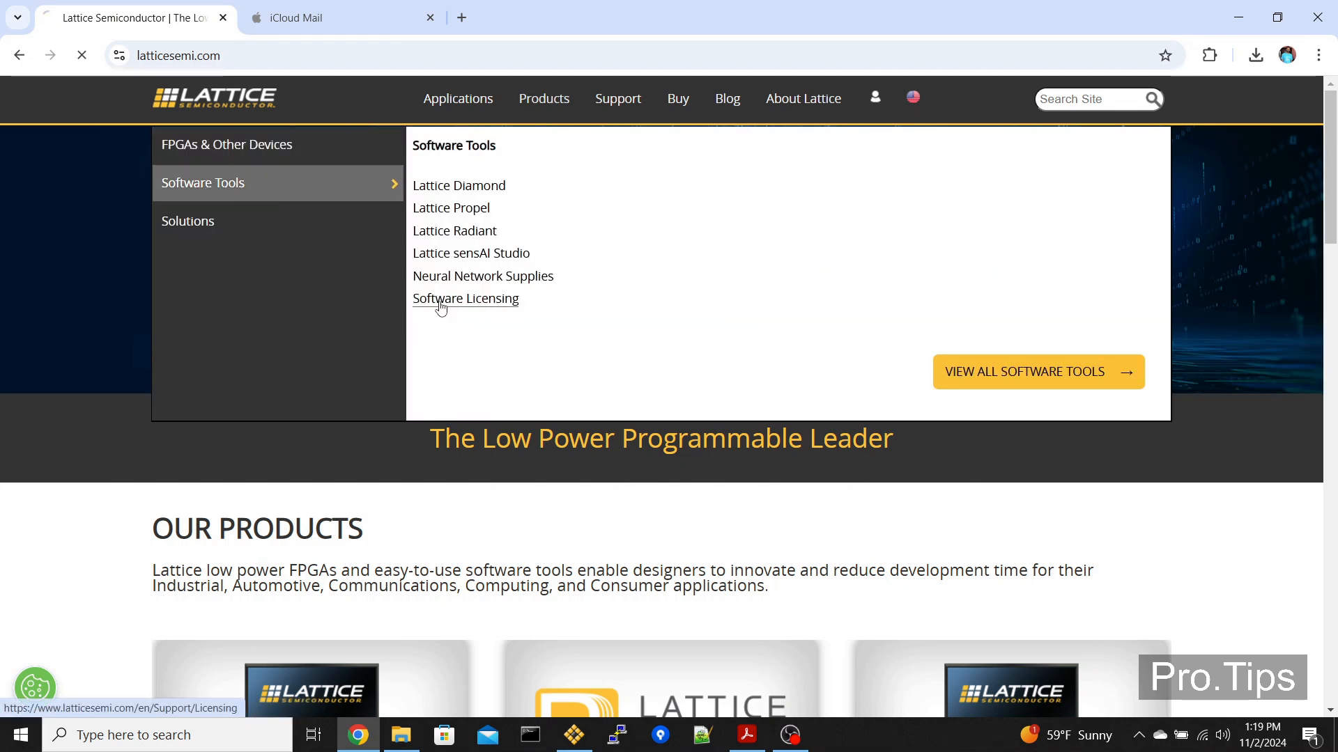
pyautogui.click(464, 298)
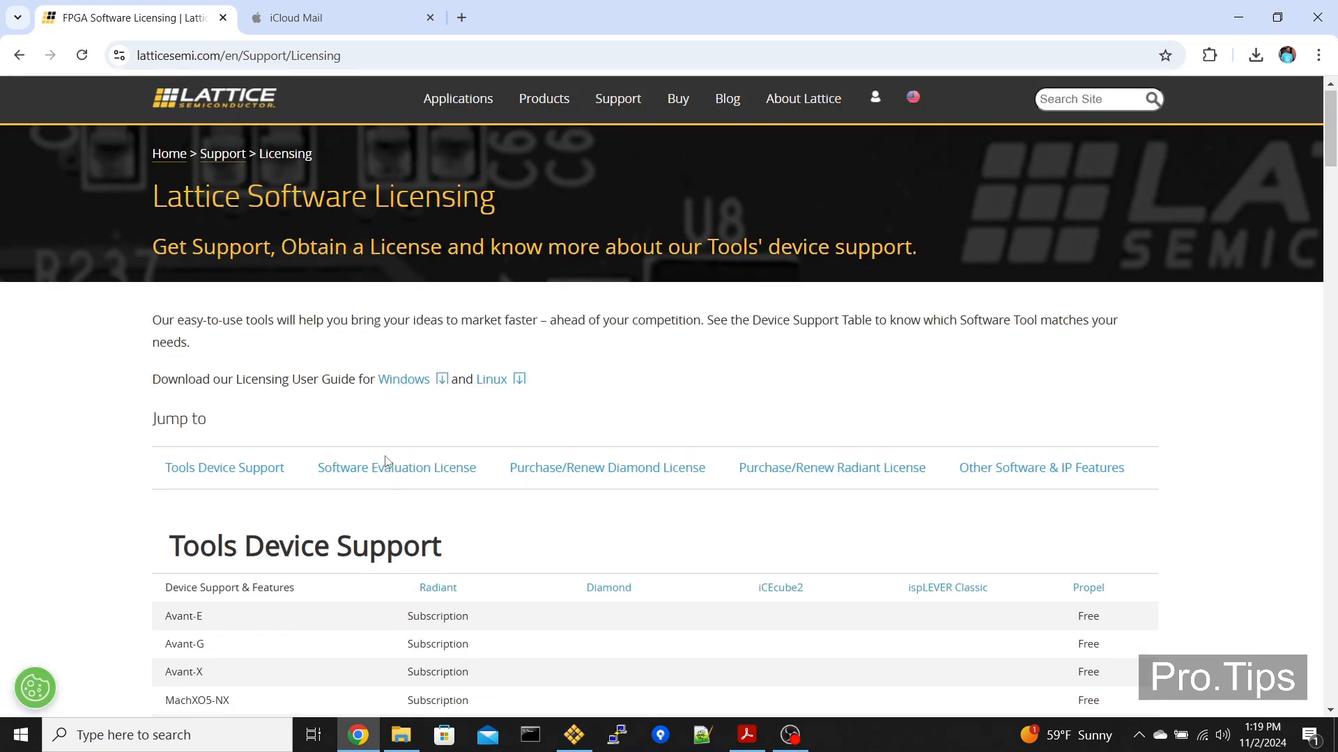
pyautogui.moveTo(607, 468)
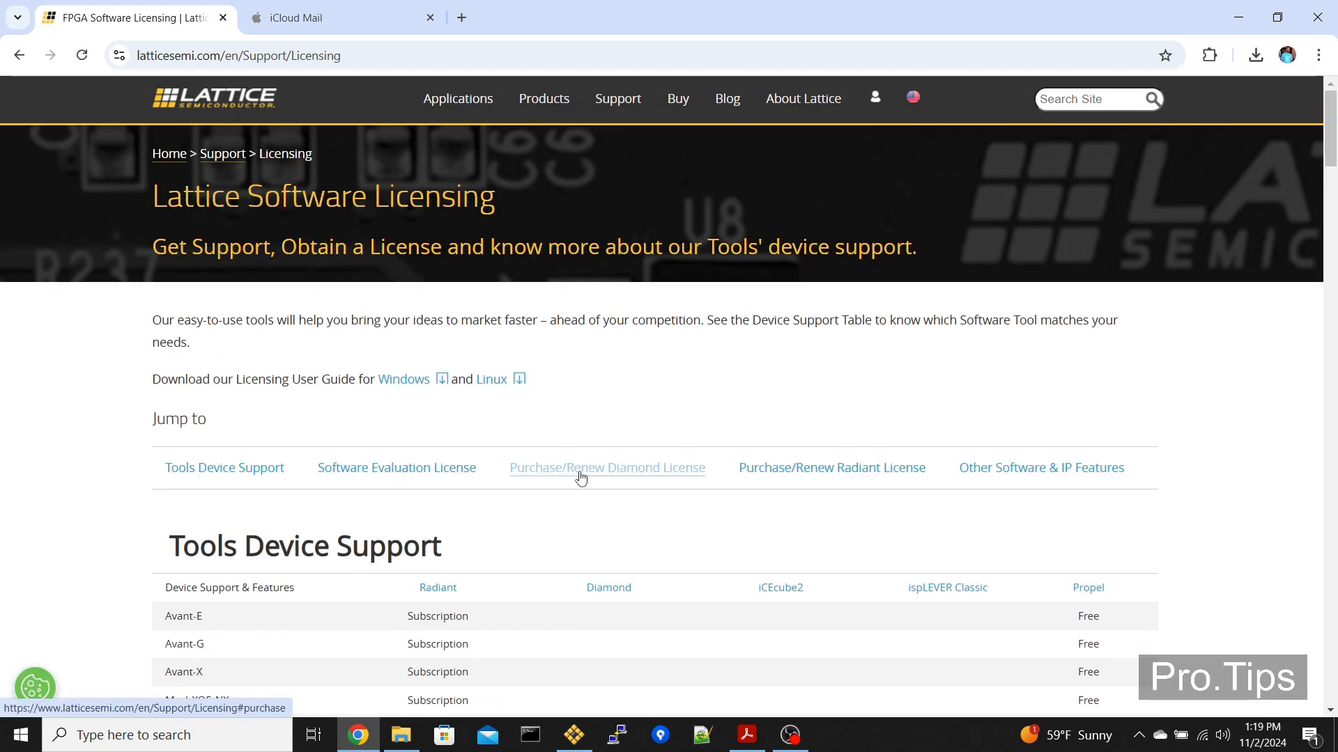
pyautogui.click(607, 467)
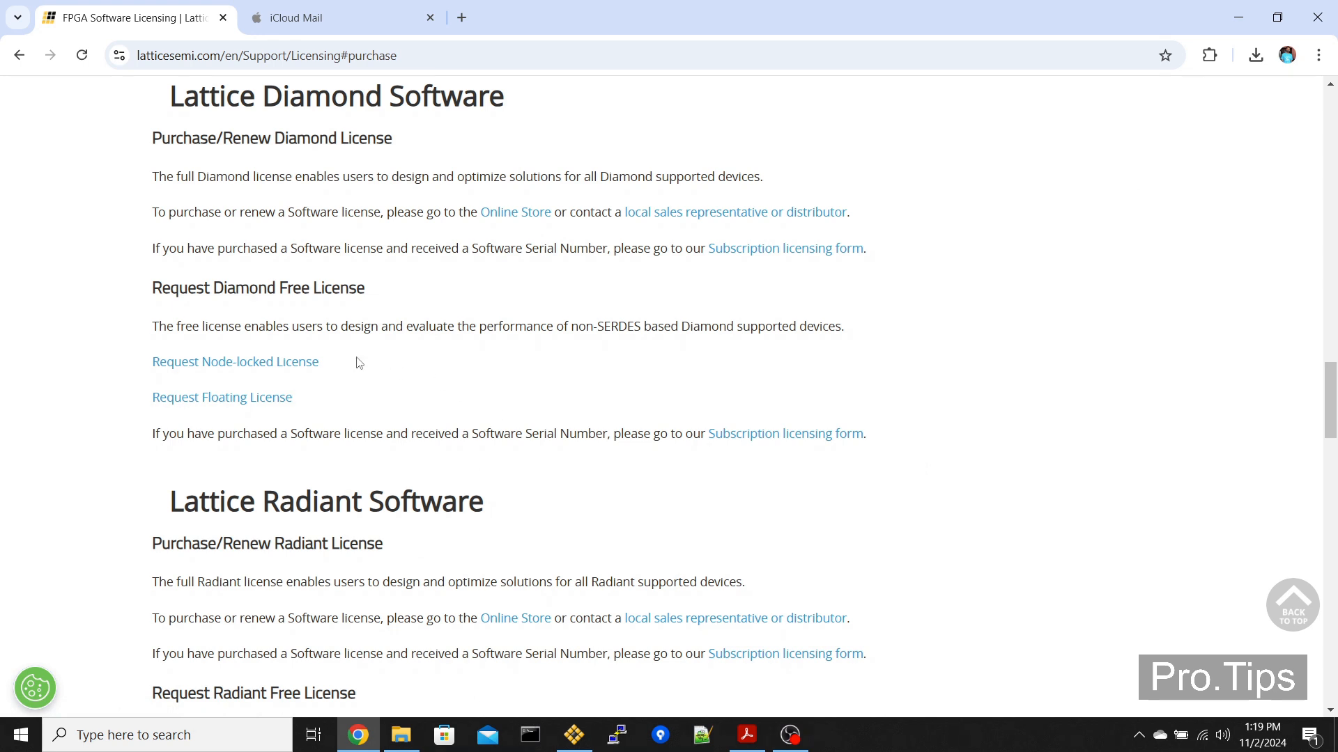
pyautogui.click(235, 361)
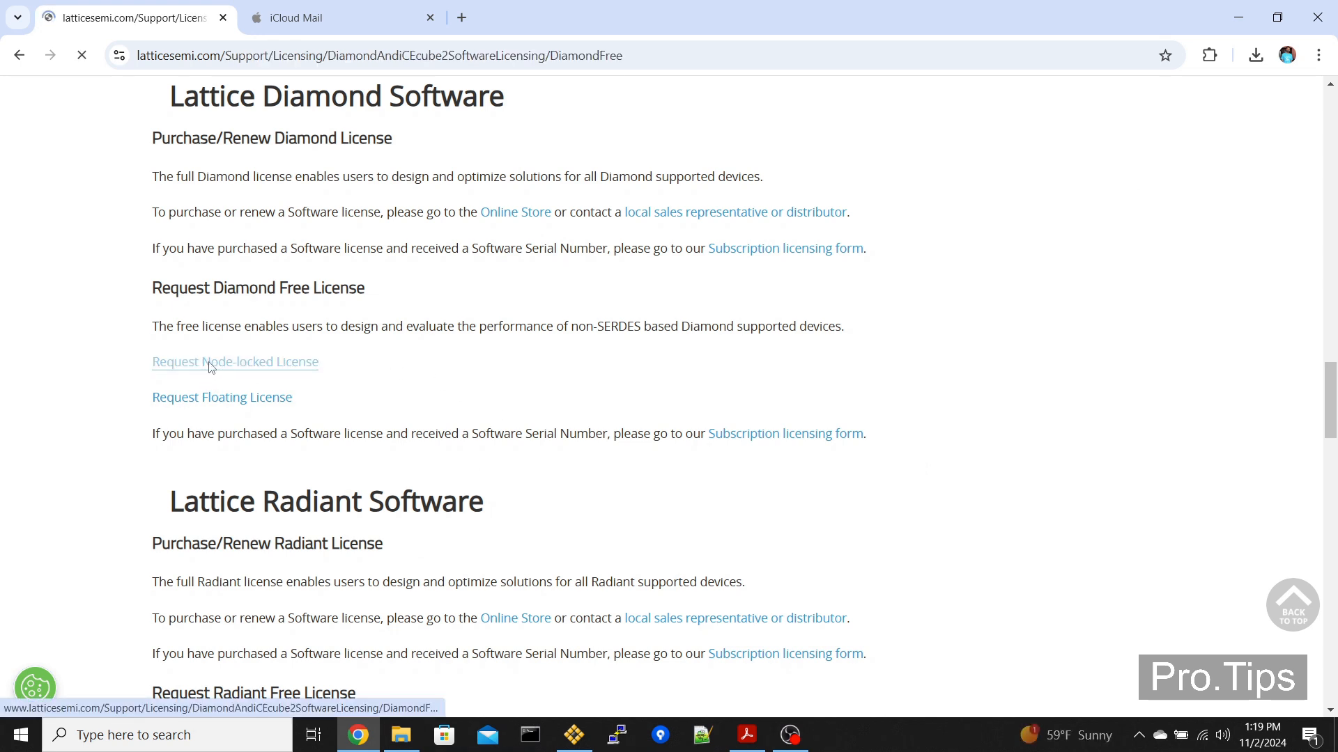
# - Scroll to the Software License Request Form's Host NIC field and open Command Prompt
pyautogui.click(235, 361)
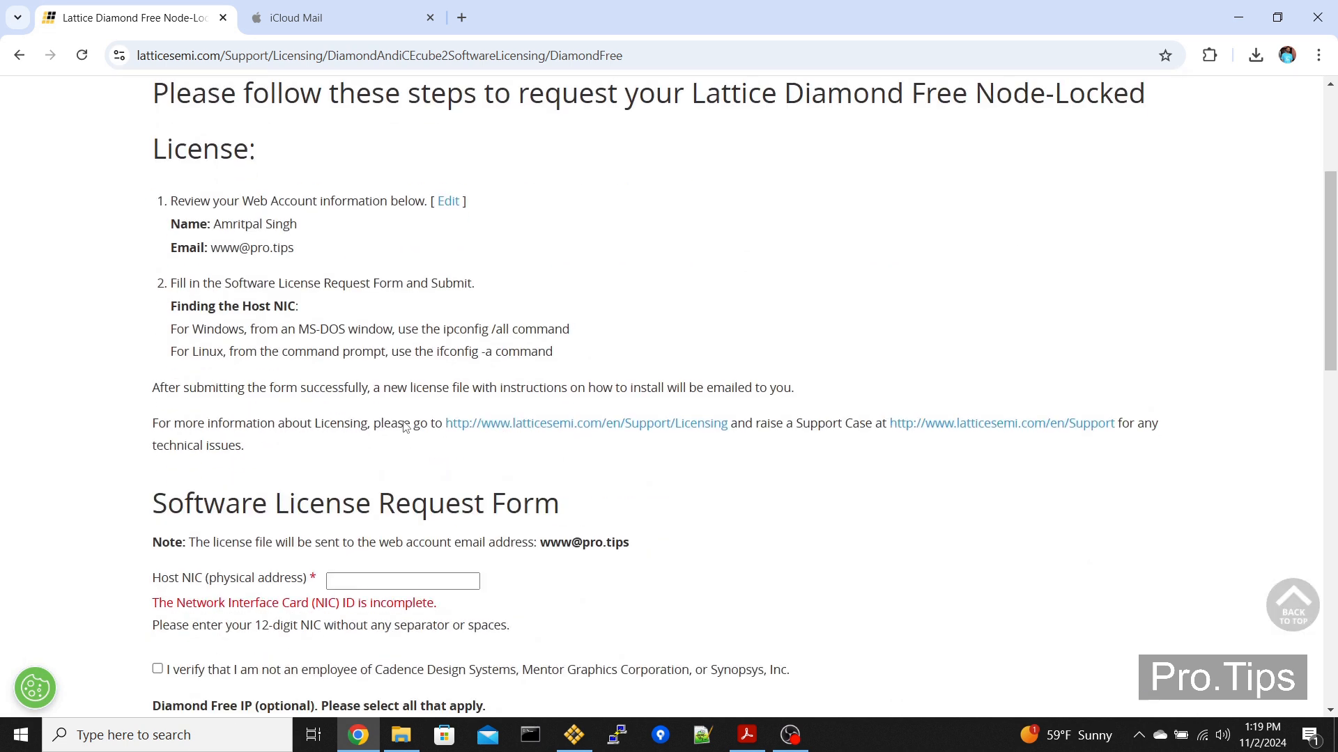
pyautogui.scroll(-3)
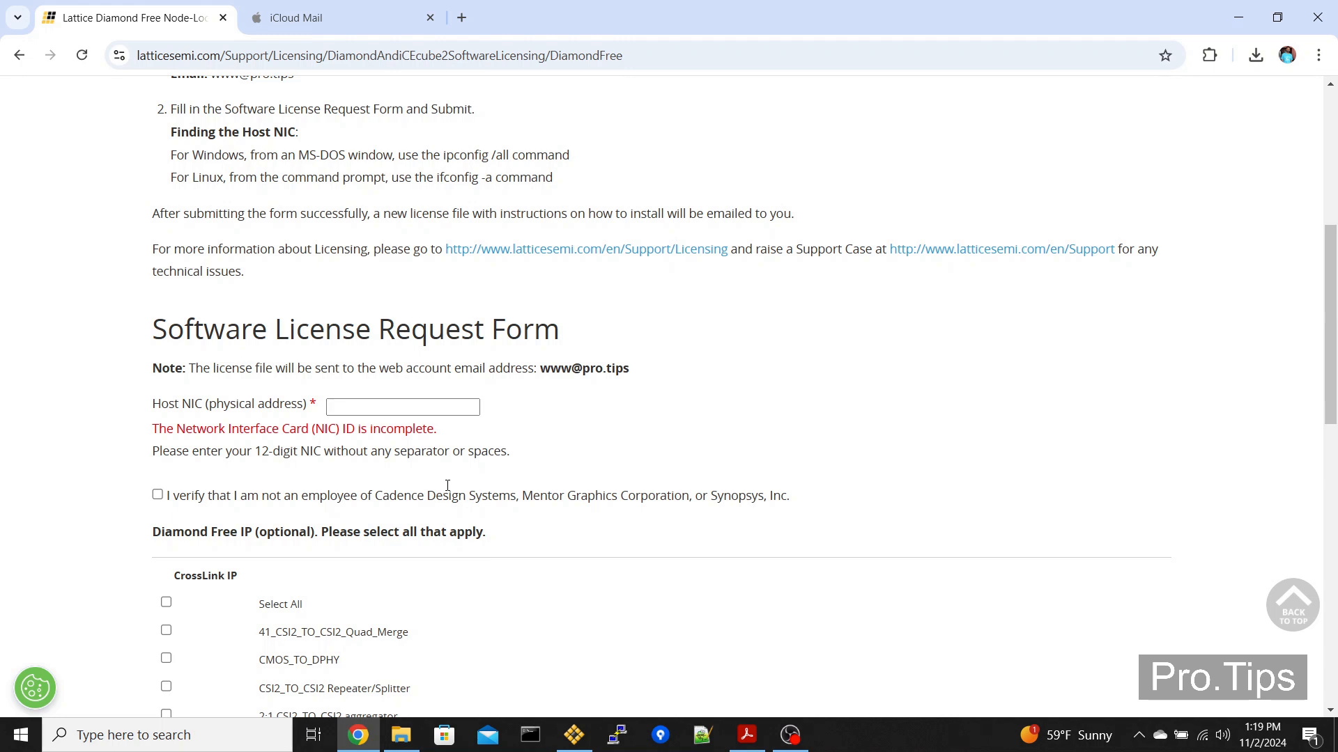
pyautogui.click(530, 734)
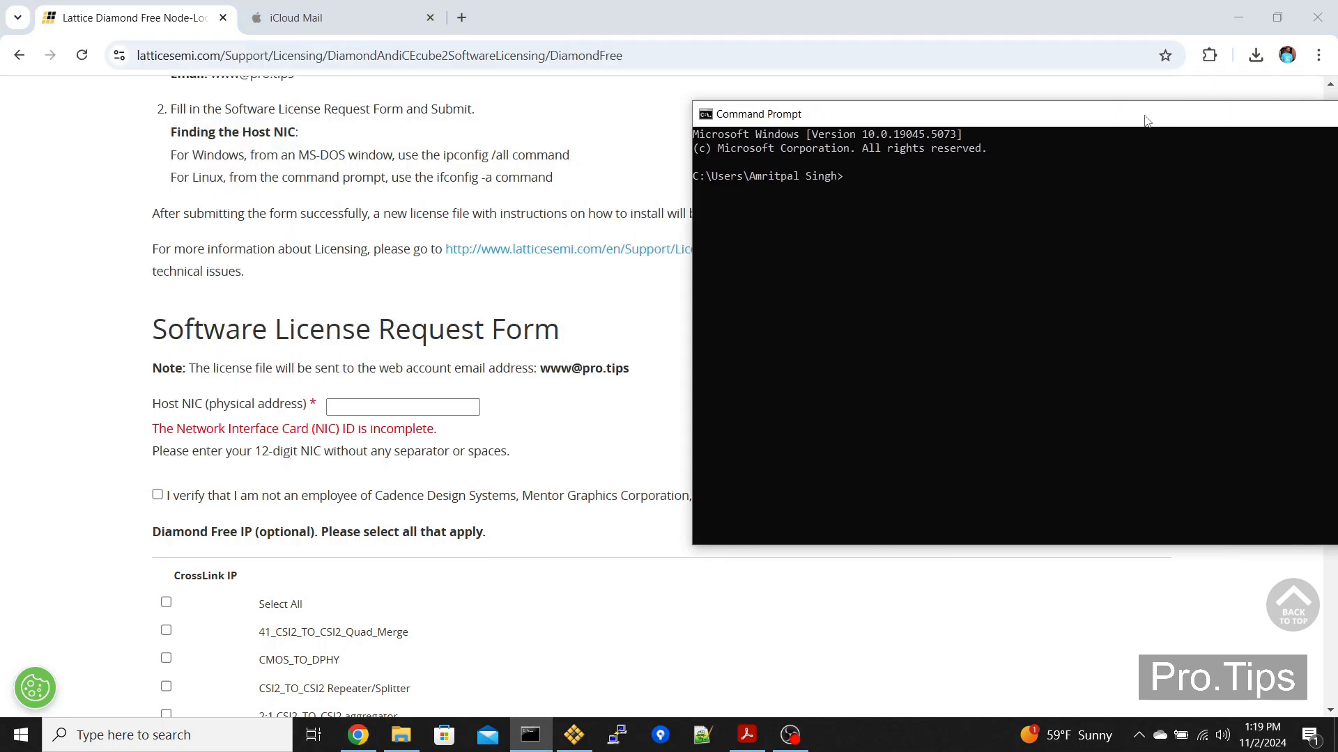
# - Run ipconfig /all to find the Wi-Fi adapter's physical address
pyautogui.write('ipconfig')
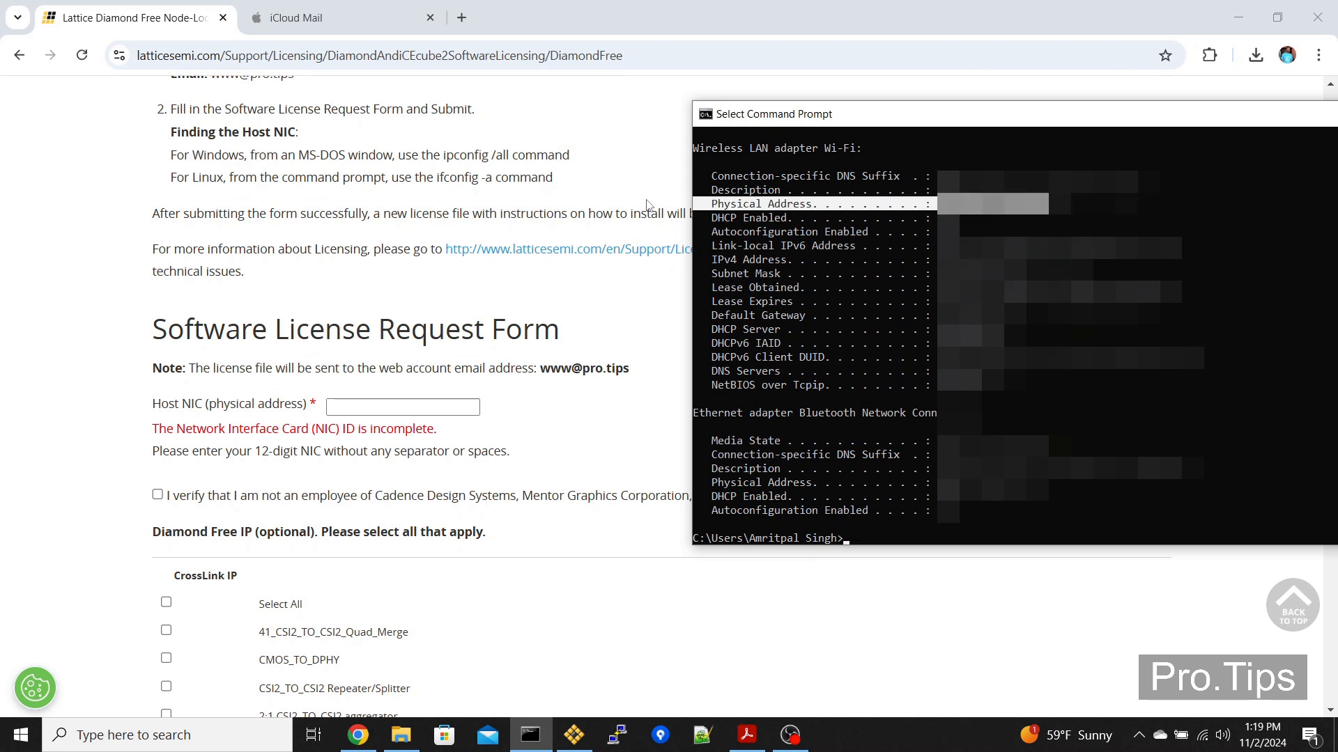
pyautogui.moveTo(828, 213)
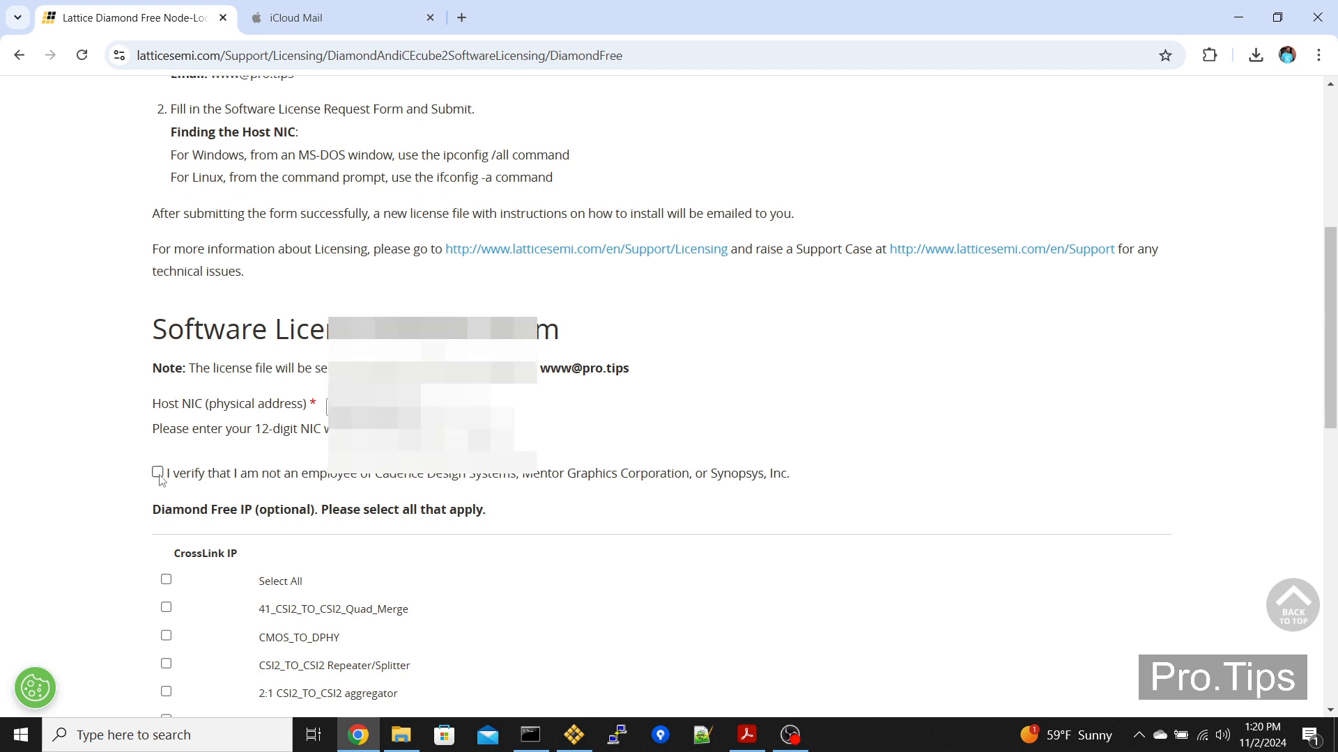
# - Confirm not working for listed EDA companies and generate the node-locked license
pyautogui.click(157, 474)
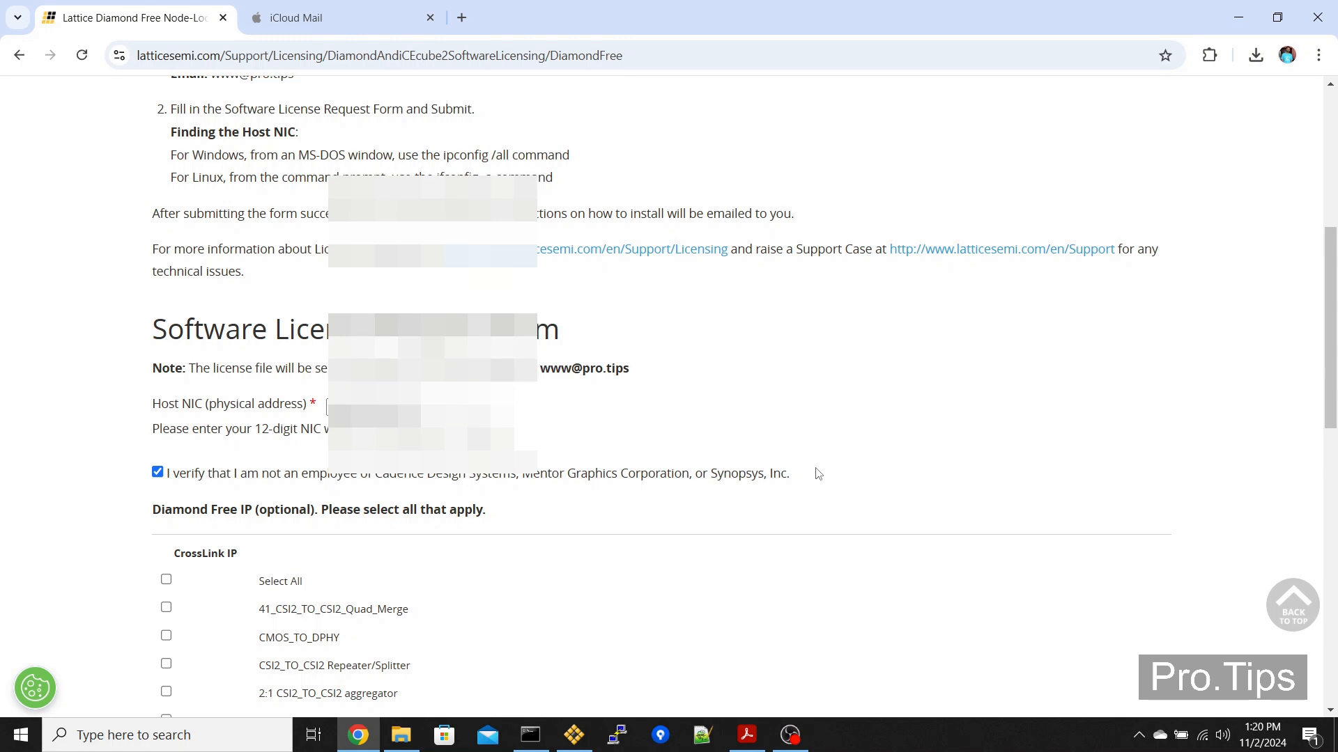
pyautogui.scroll(-3)
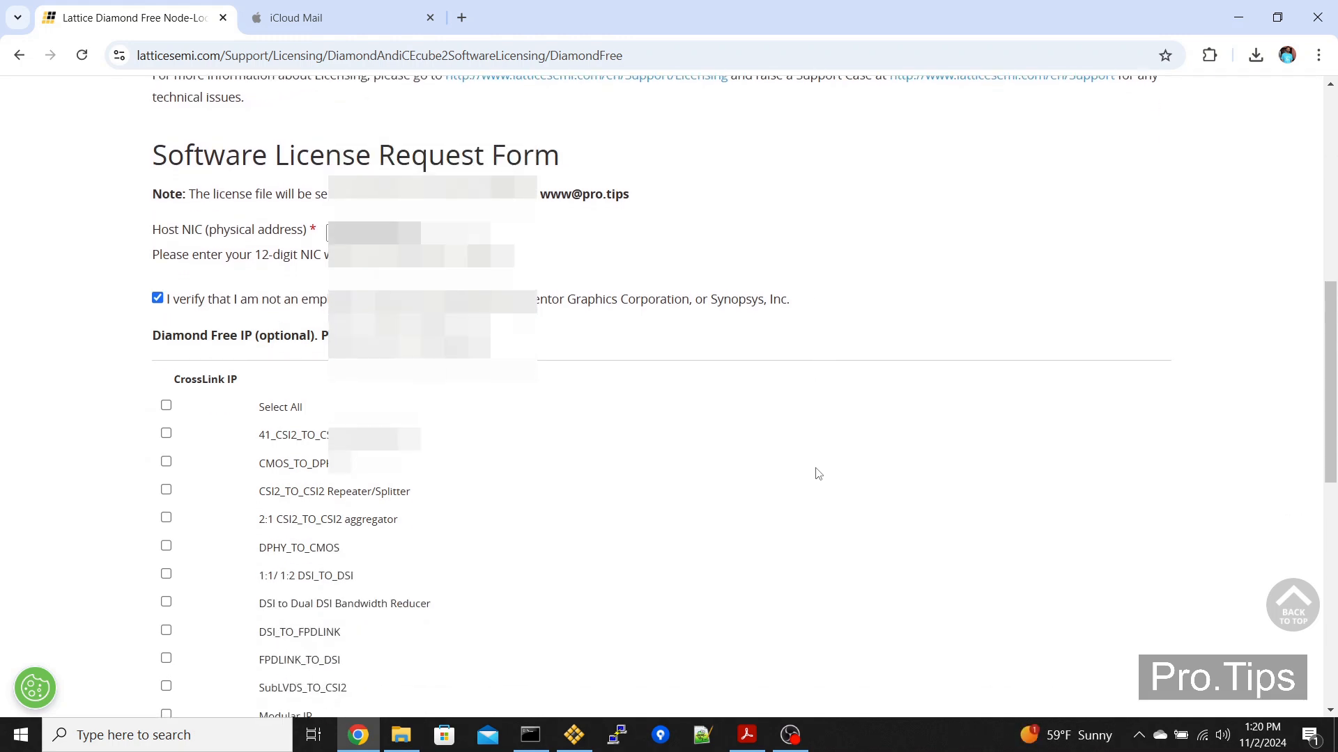
pyautogui.moveTo(939, 283)
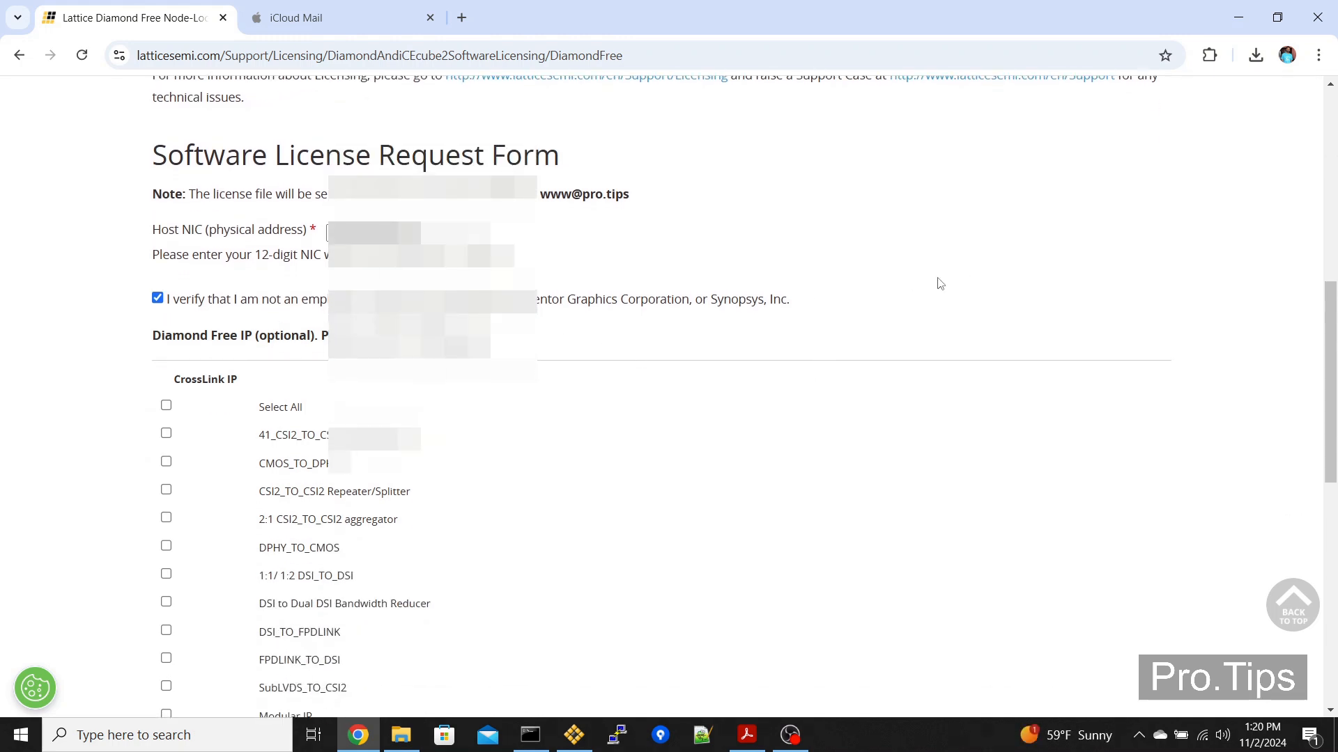
pyautogui.scroll(-3)
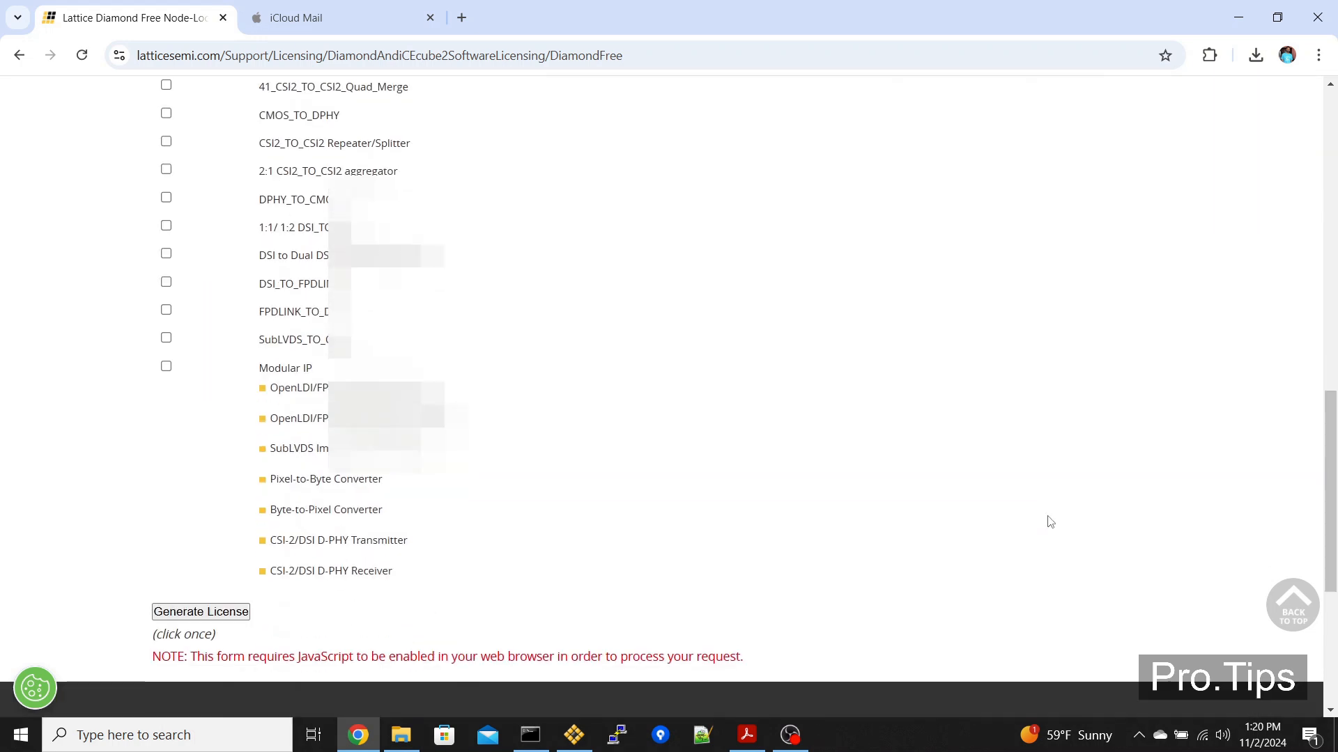
pyautogui.scroll(3)
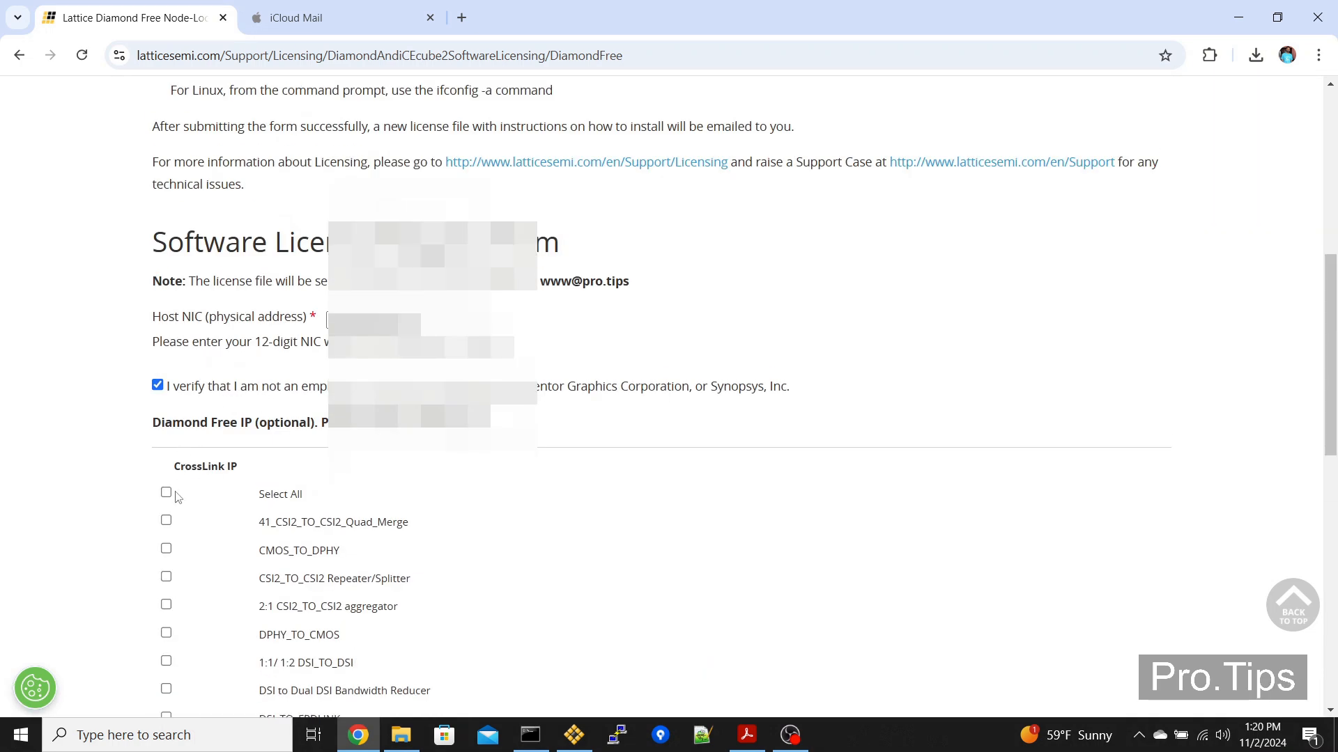
pyautogui.scroll(-3)
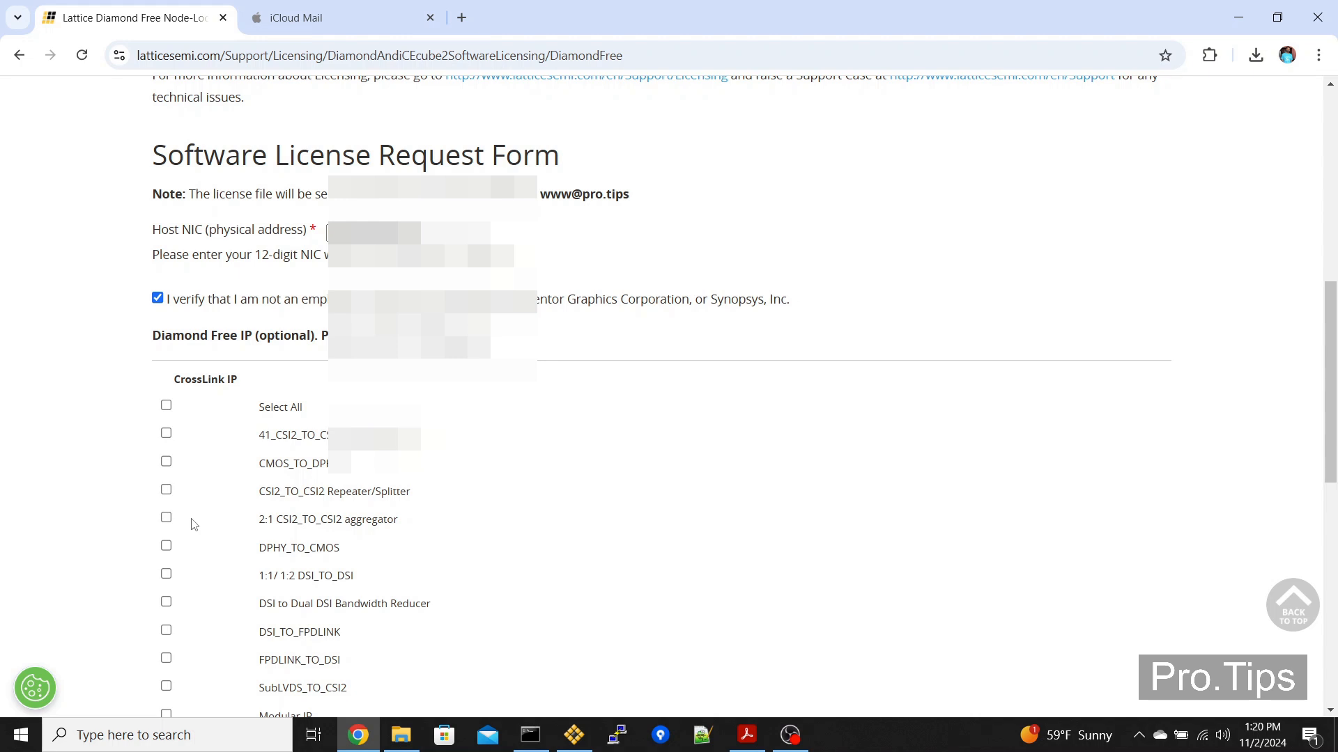
pyautogui.scroll(-3)
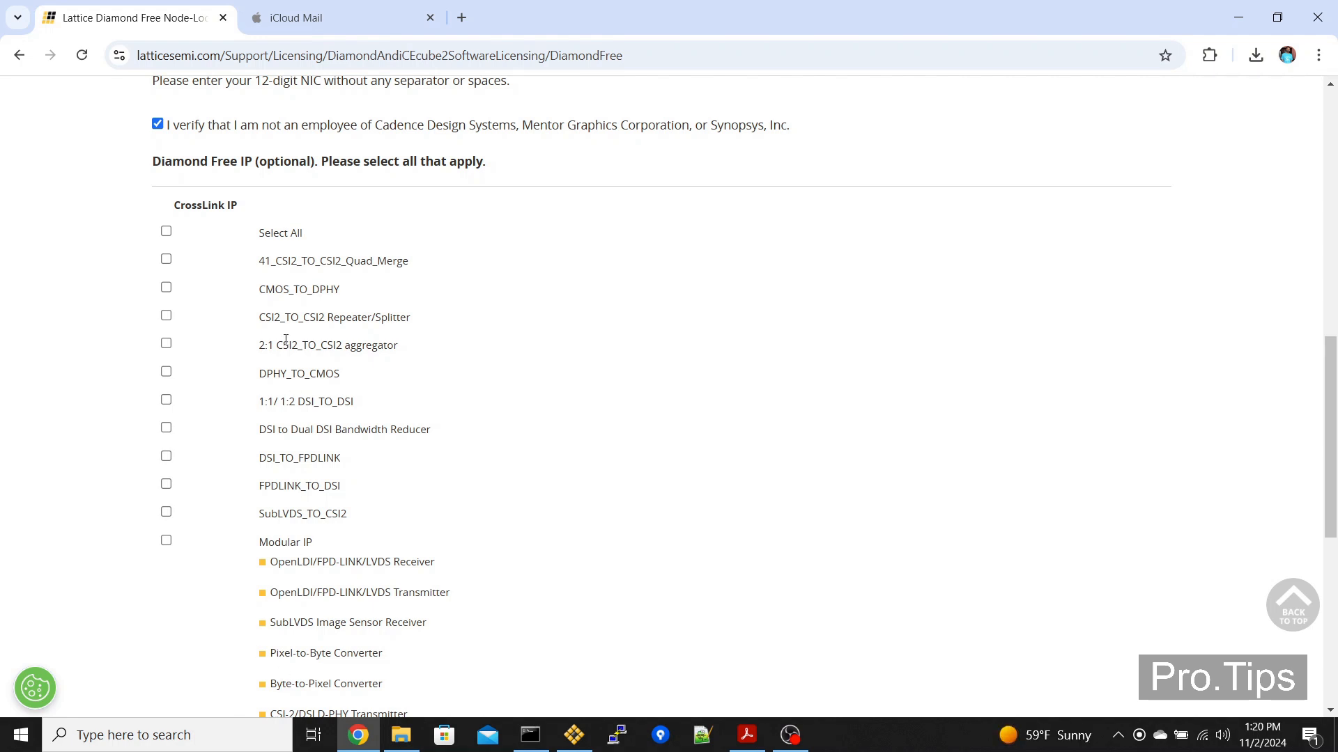
pyautogui.scroll(-3)
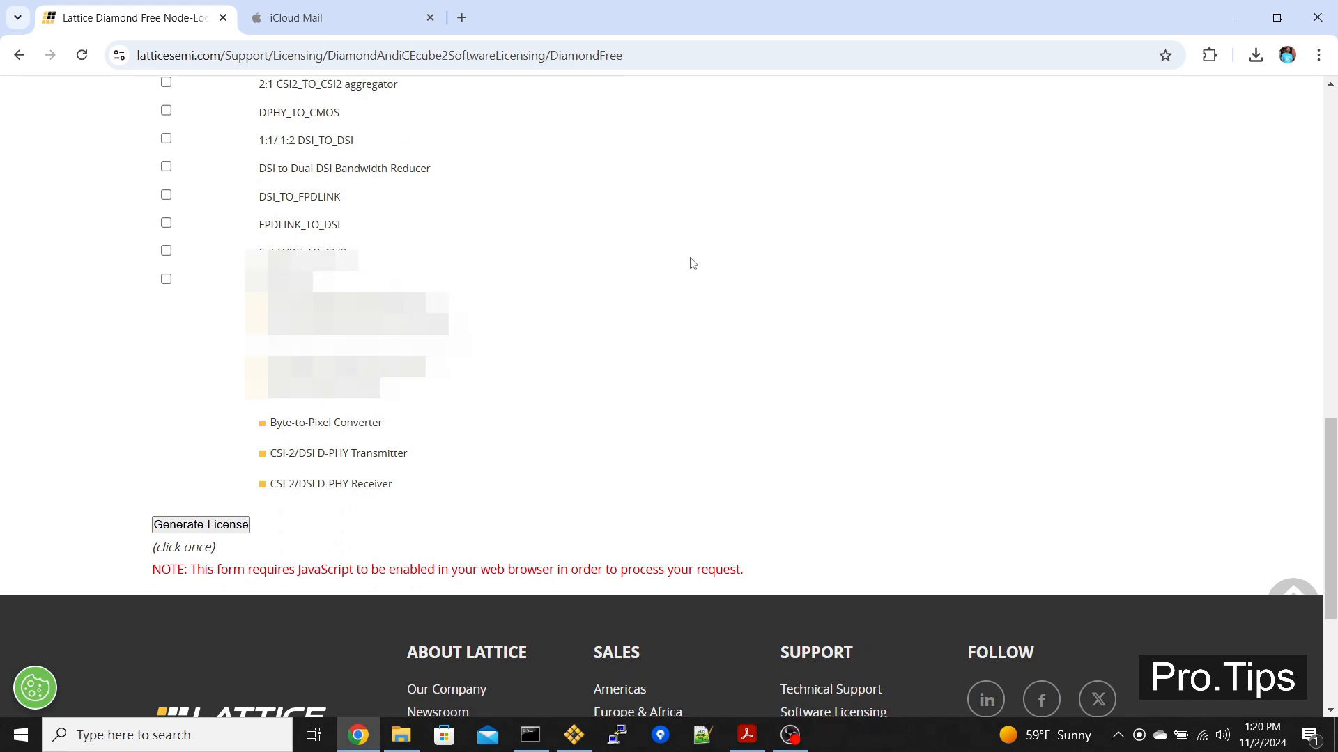
pyautogui.click(201, 525)
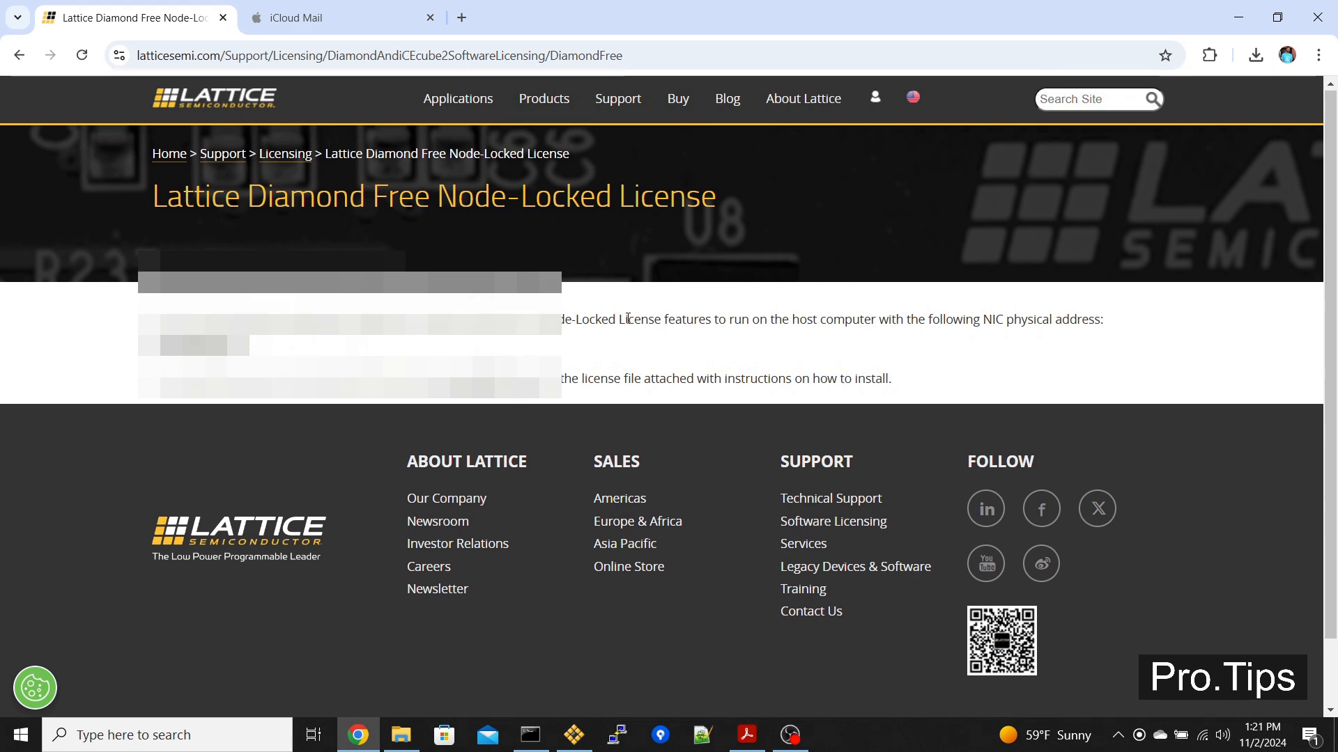
pyautogui.moveTo(682, 337)
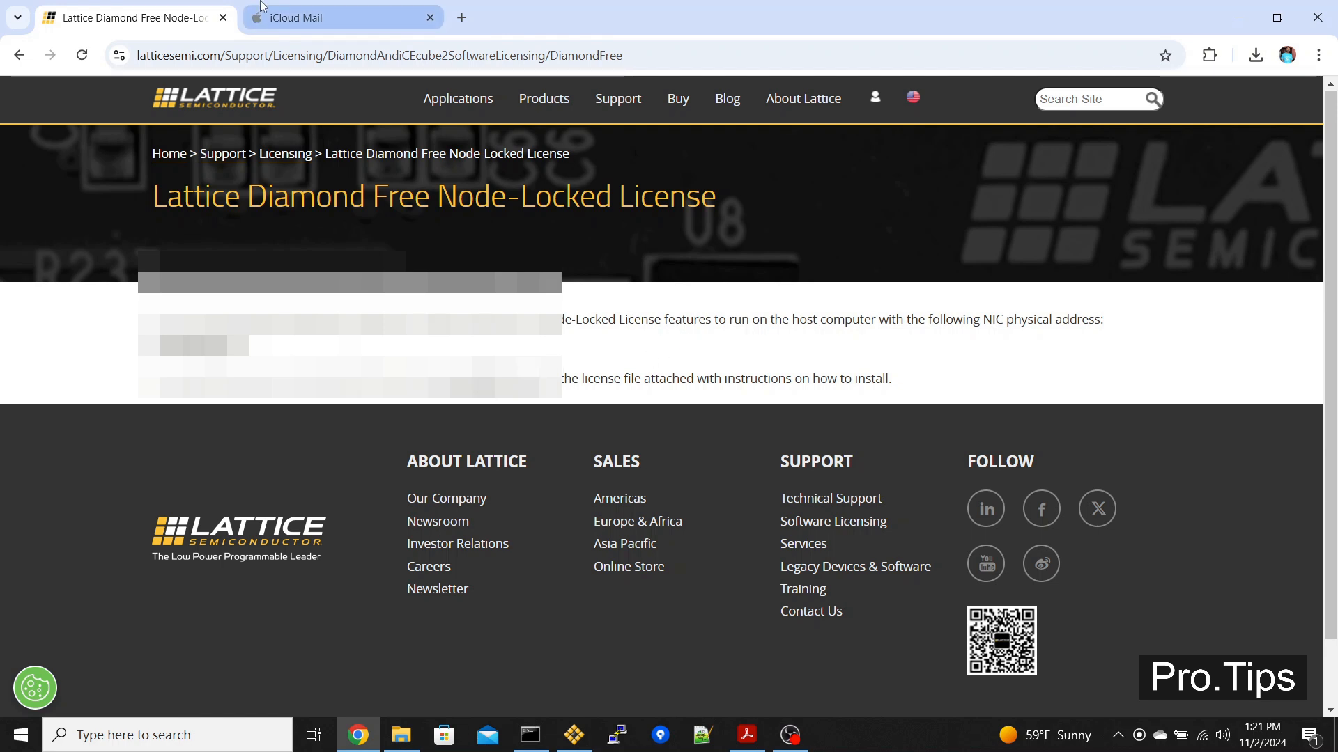
# - In iCloud Mail, download the license.dat attachment from the Lattice license email
pyautogui.click(341, 17)
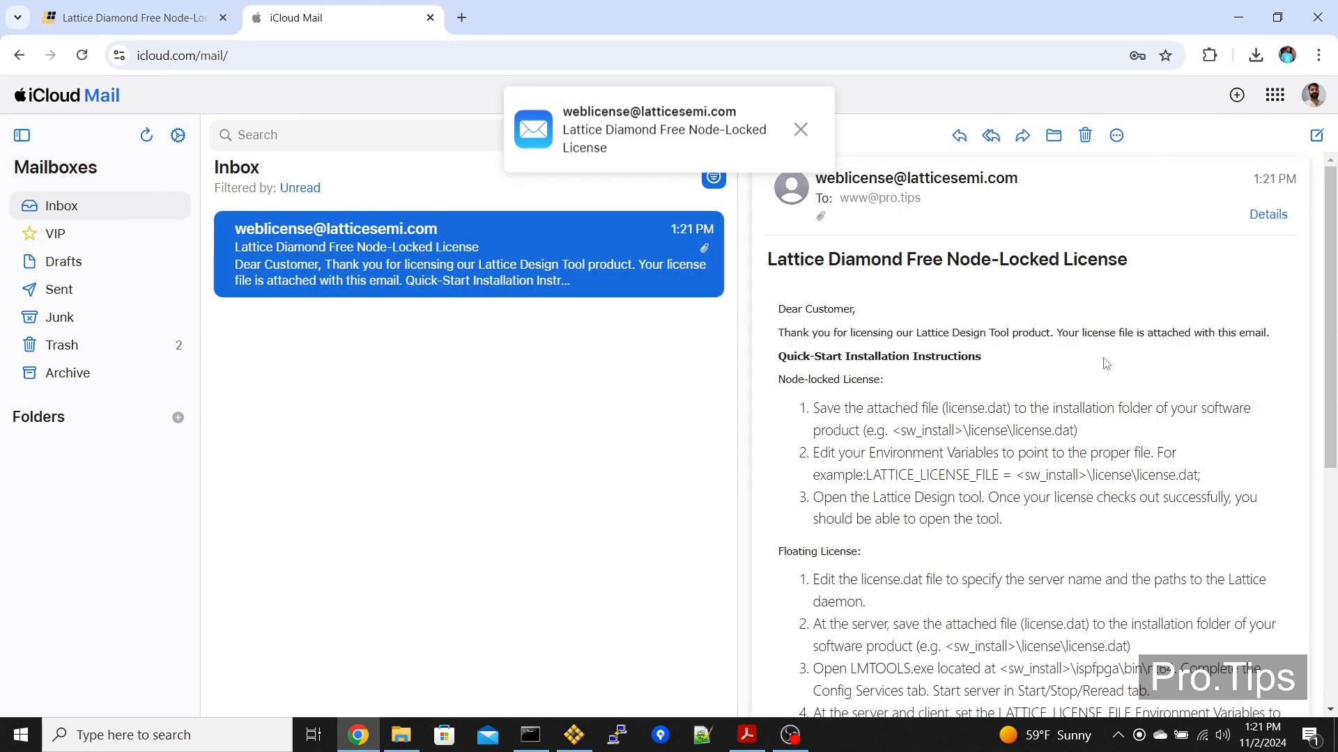
pyautogui.scroll(-3)
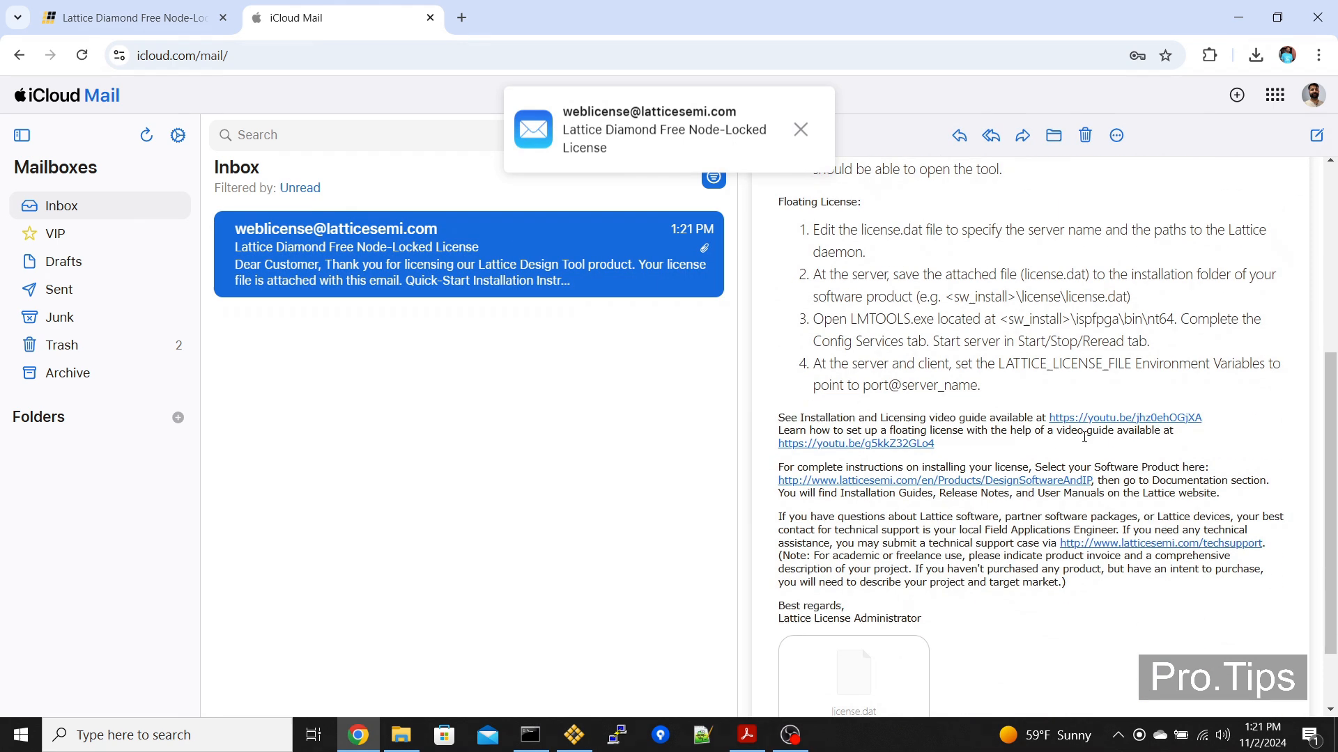
pyautogui.scroll(-3)
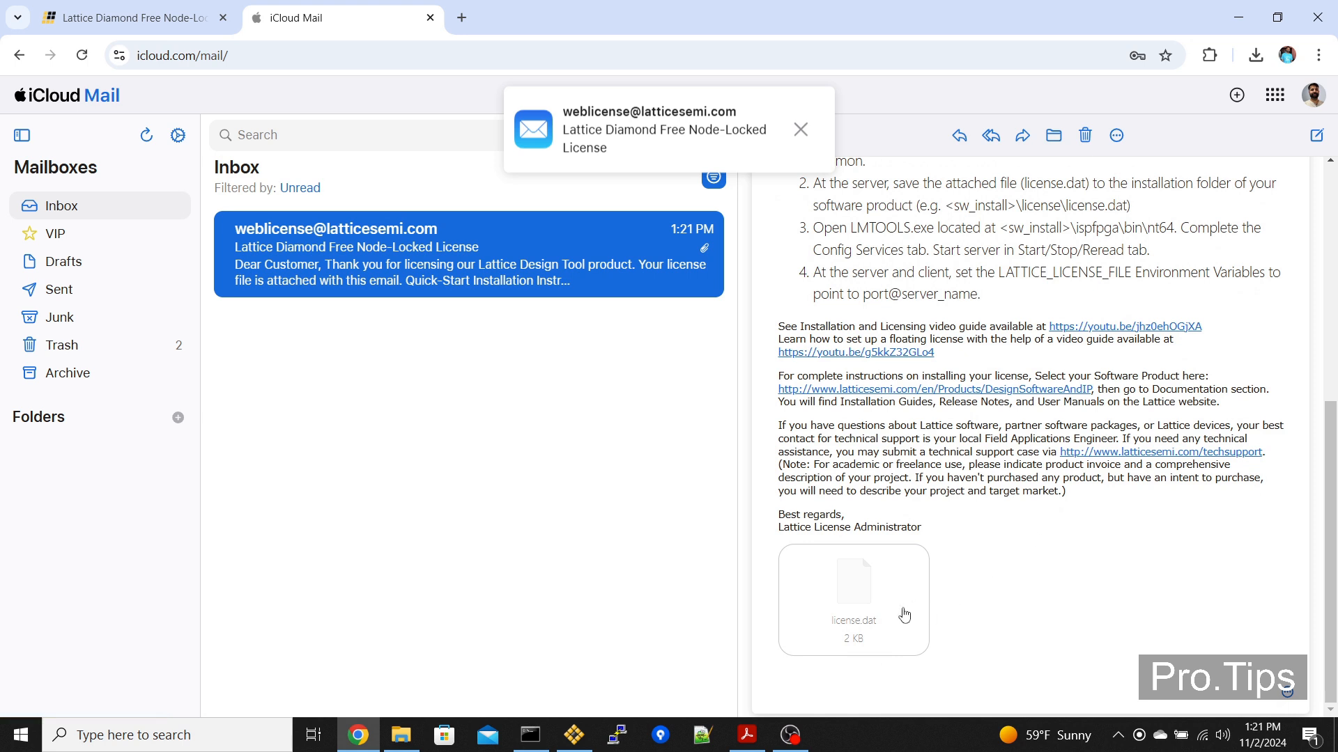
pyautogui.click(799, 129)
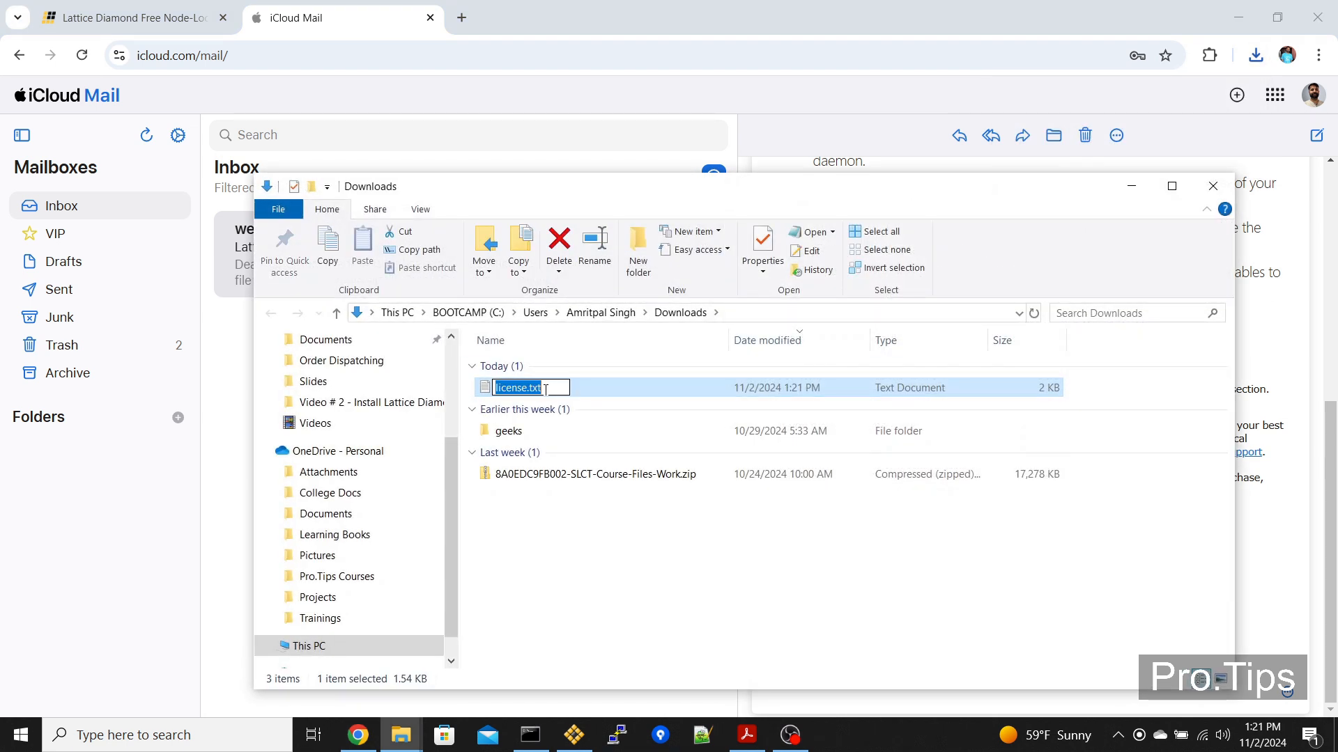
# - Rename license.txt to license.dat and accept the extension-change warning
pyautogui.write('license.da')
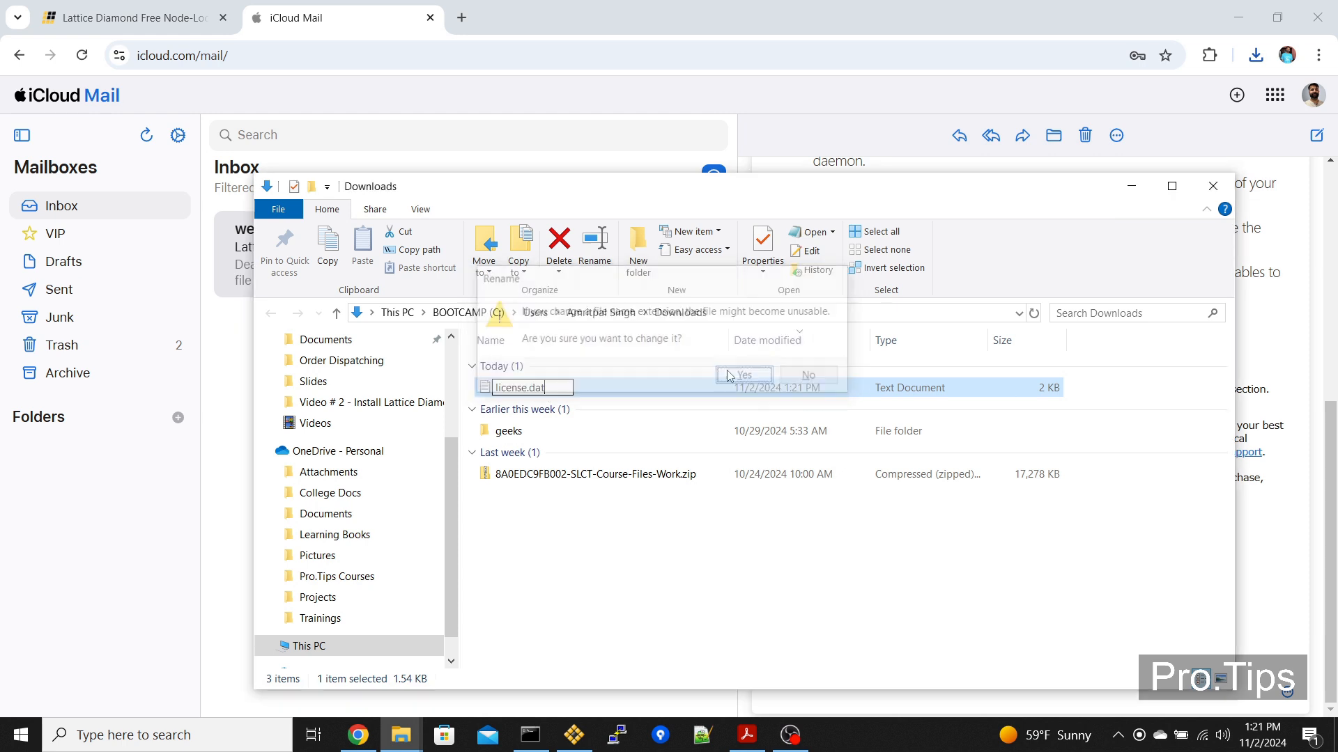
pyautogui.click(744, 375)
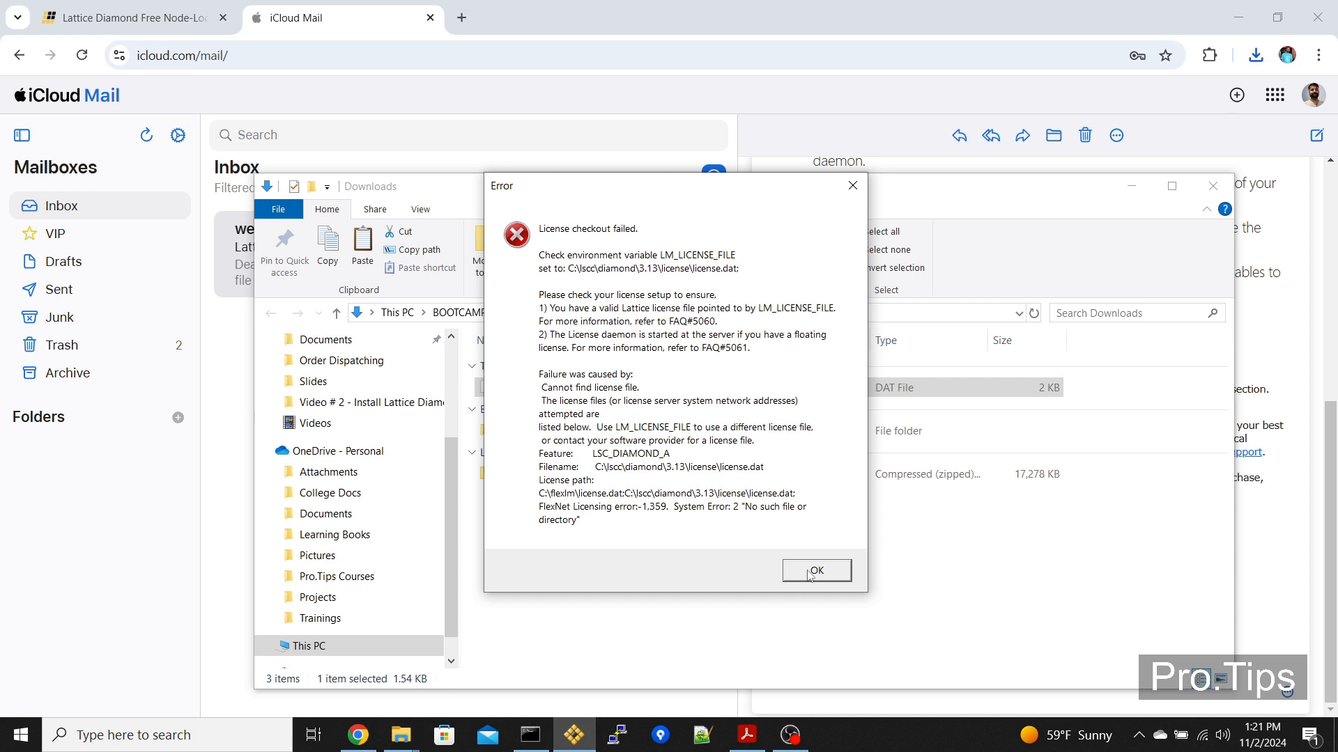
# - Dismiss the license error and view the License Information search path in License Debug
pyautogui.click(815, 570)
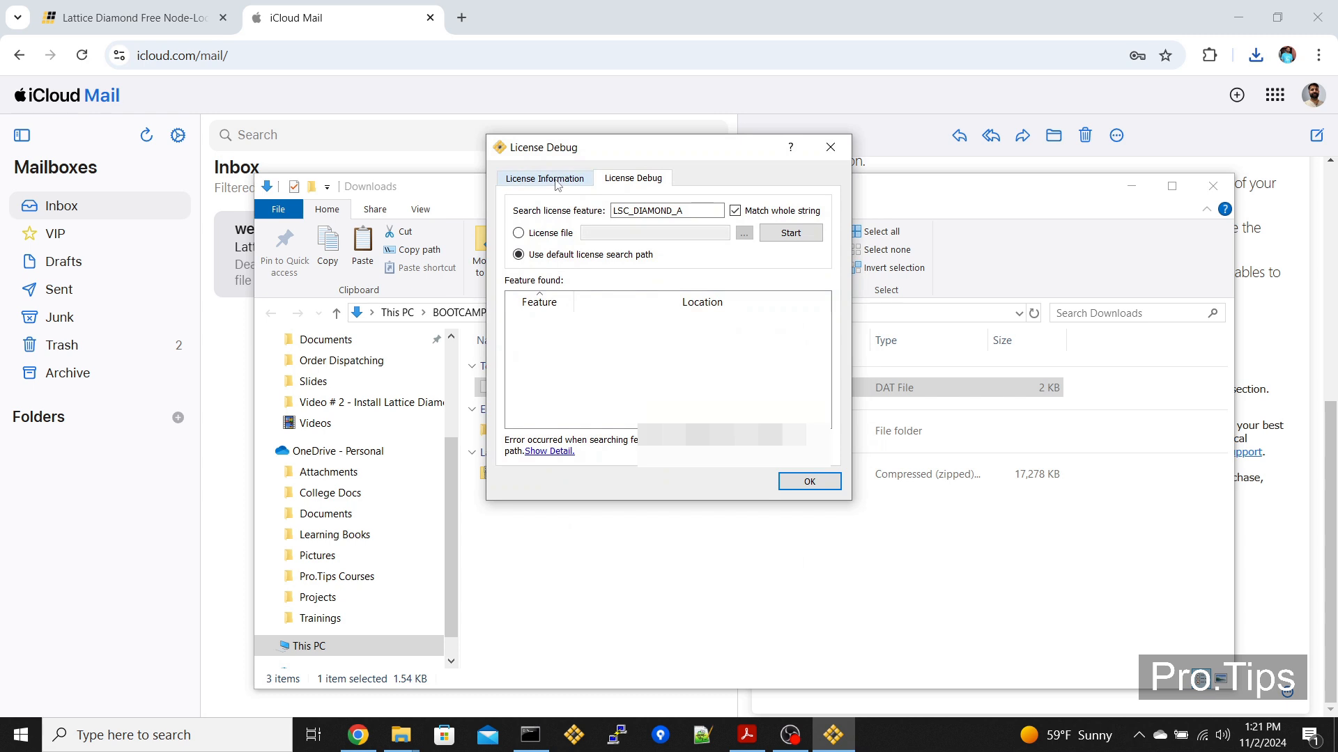
pyautogui.click(544, 179)
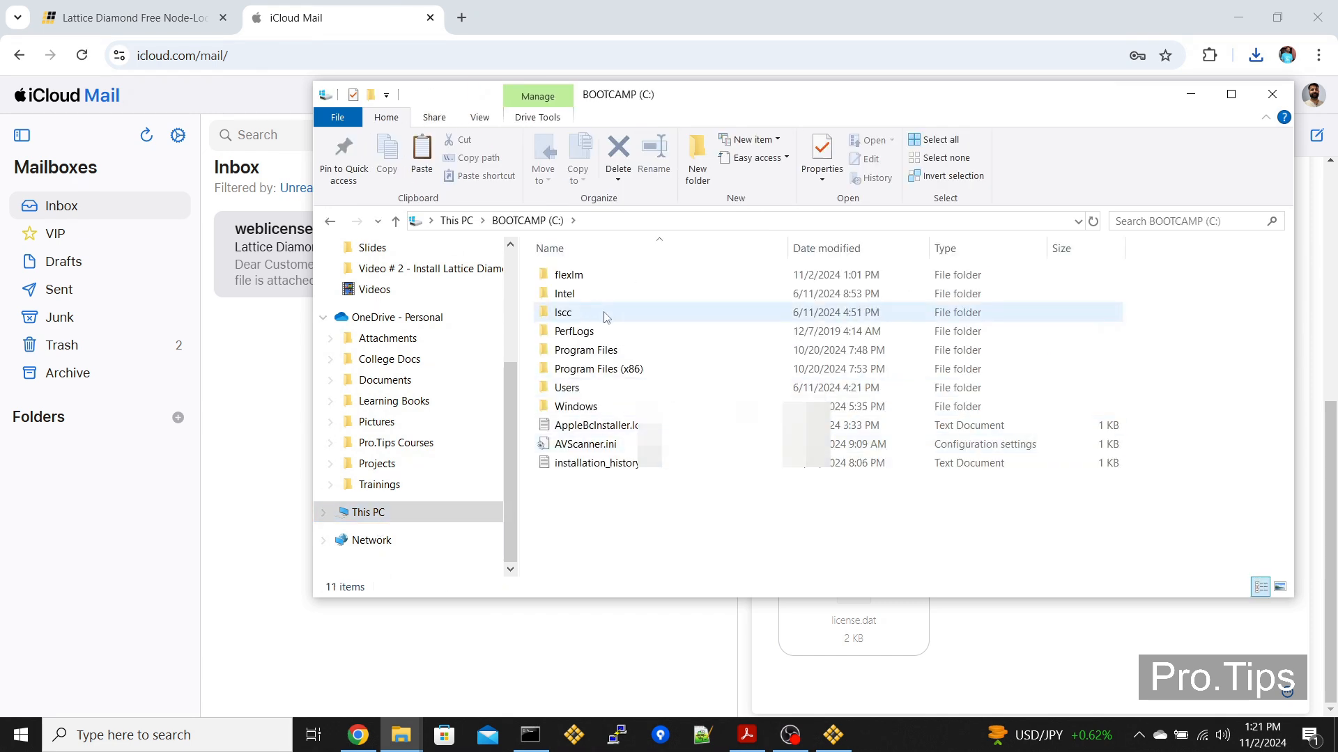
# - Paste license.dat into C:\flexlm and rerun License Debug to confirm LSC features are found
pyautogui.doubleClick(568, 274)
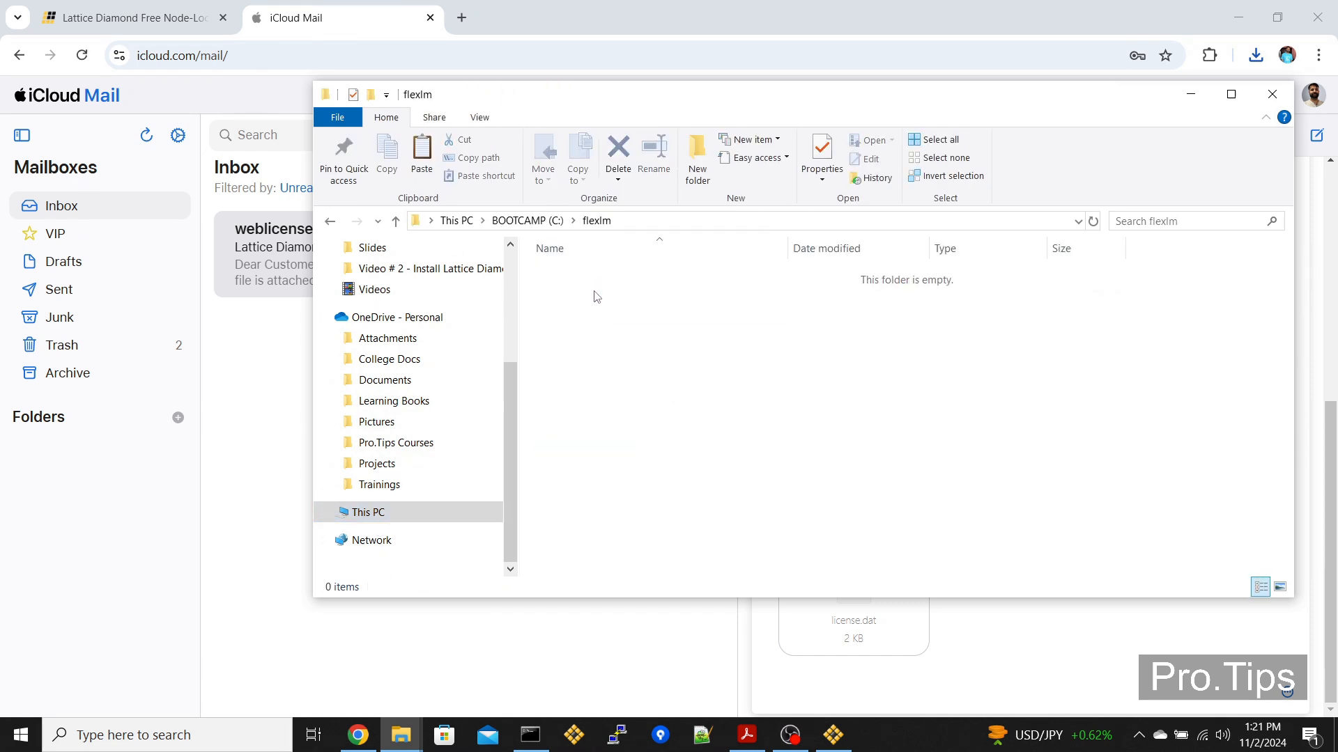
pyautogui.click(420, 159)
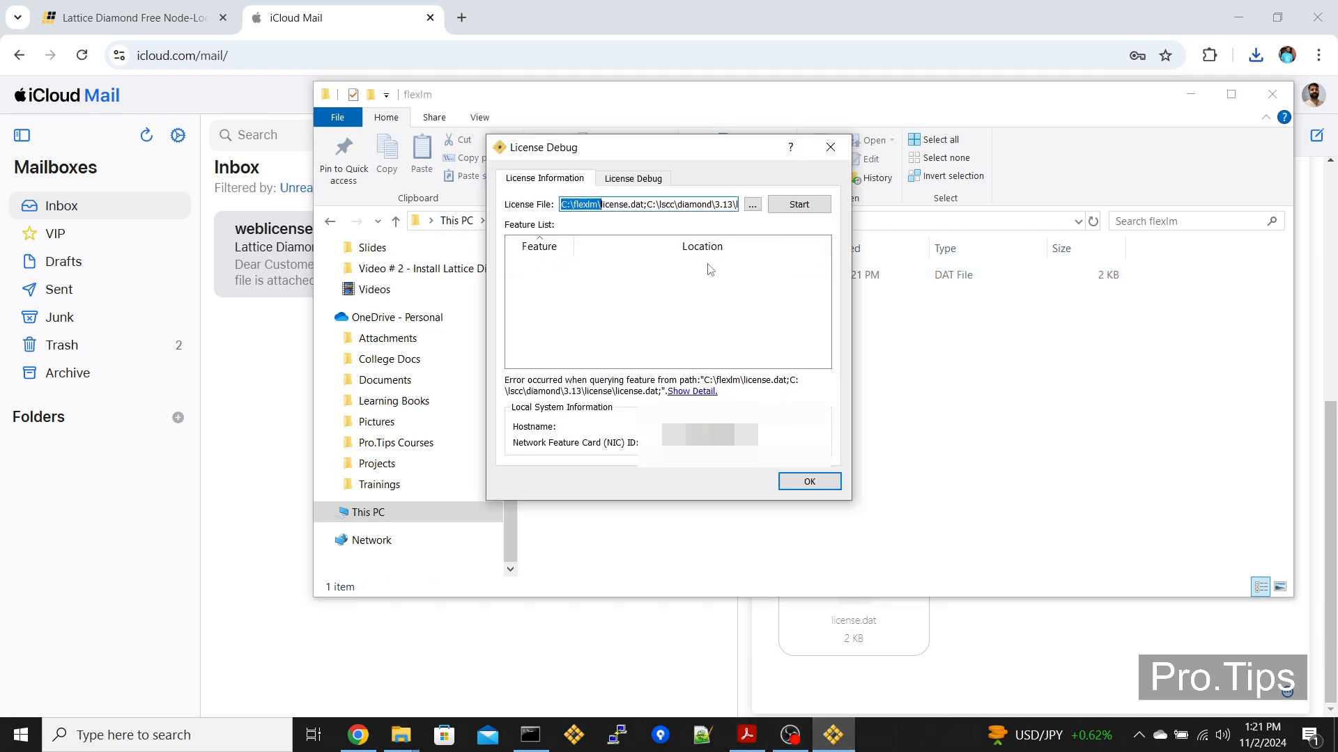
pyautogui.click(799, 204)
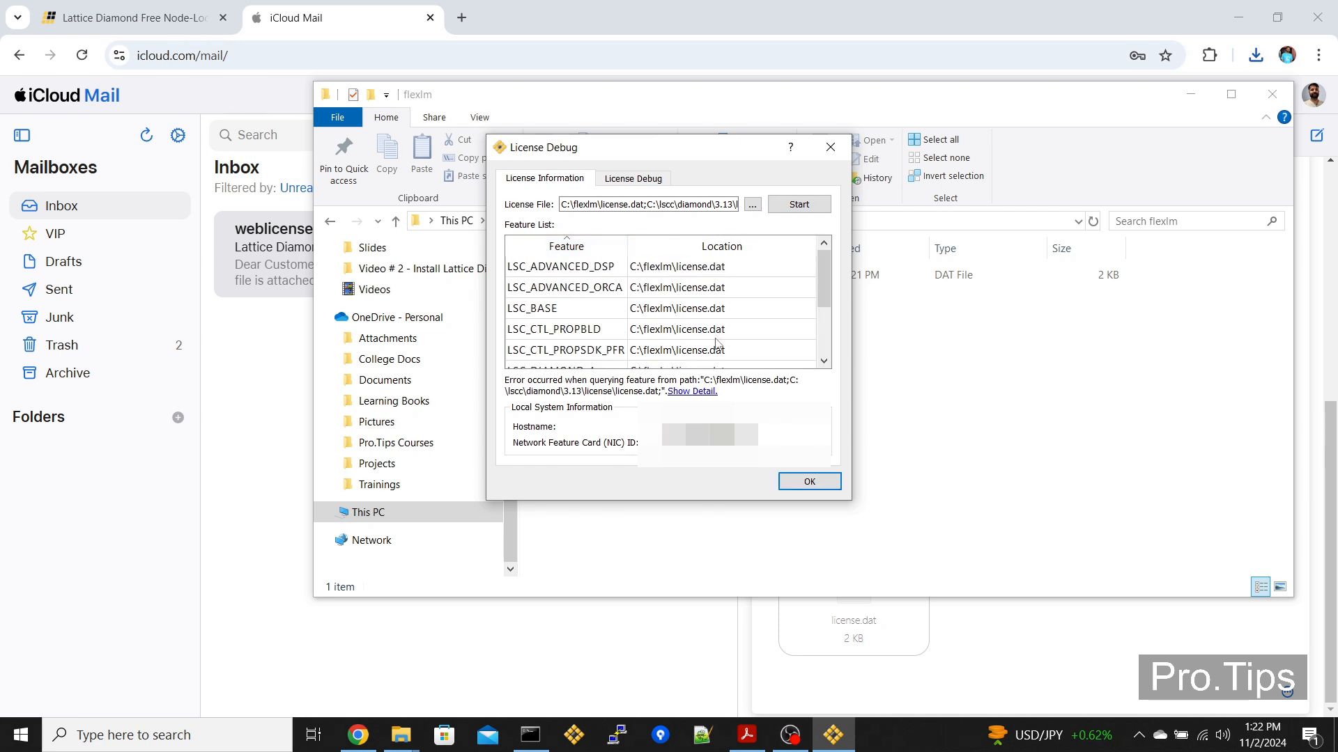
pyautogui.moveTo(730, 284)
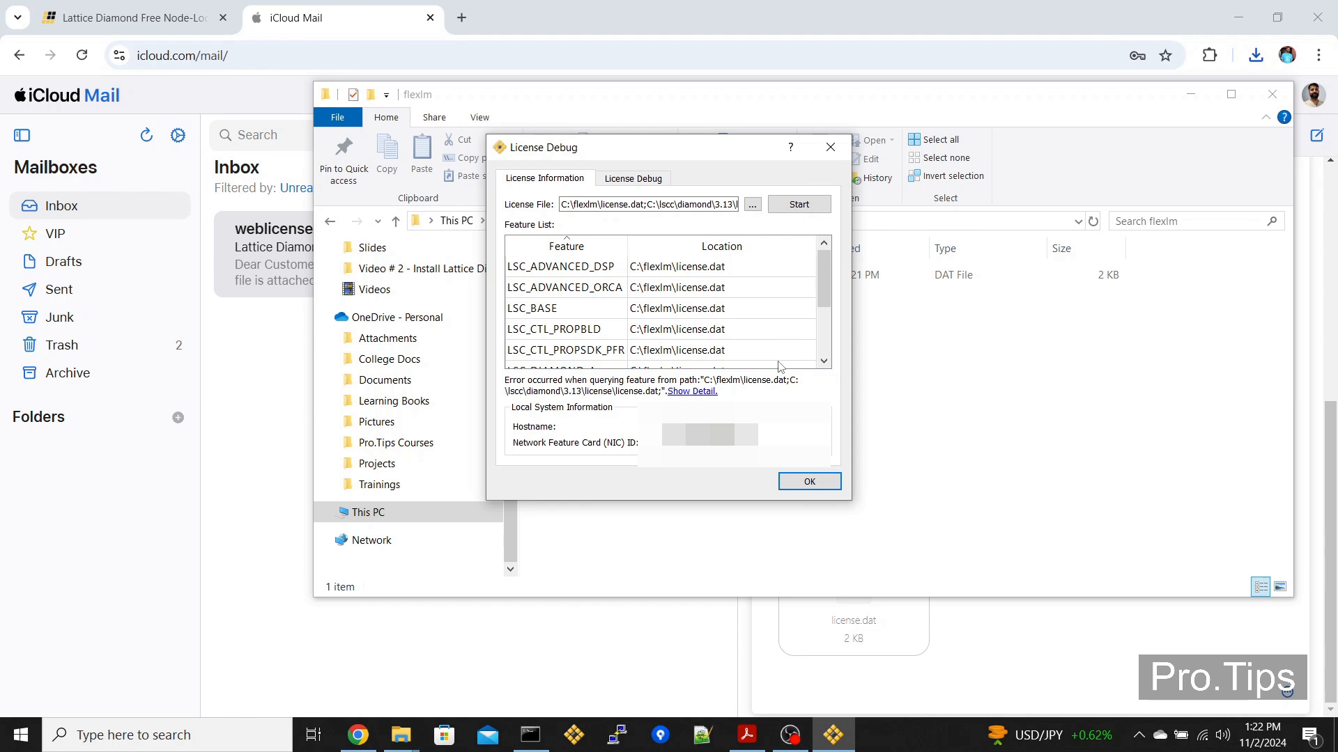
pyautogui.moveTo(809, 482)
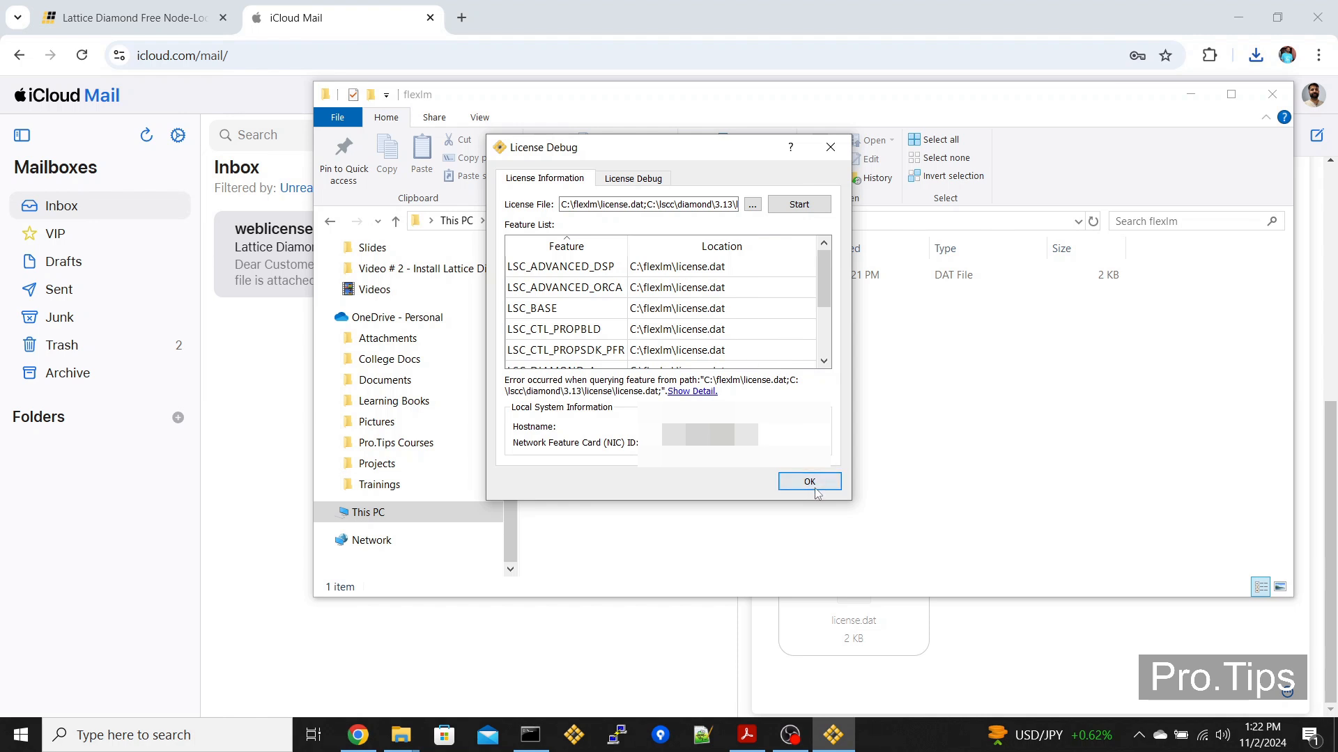
pyautogui.click(808, 481)
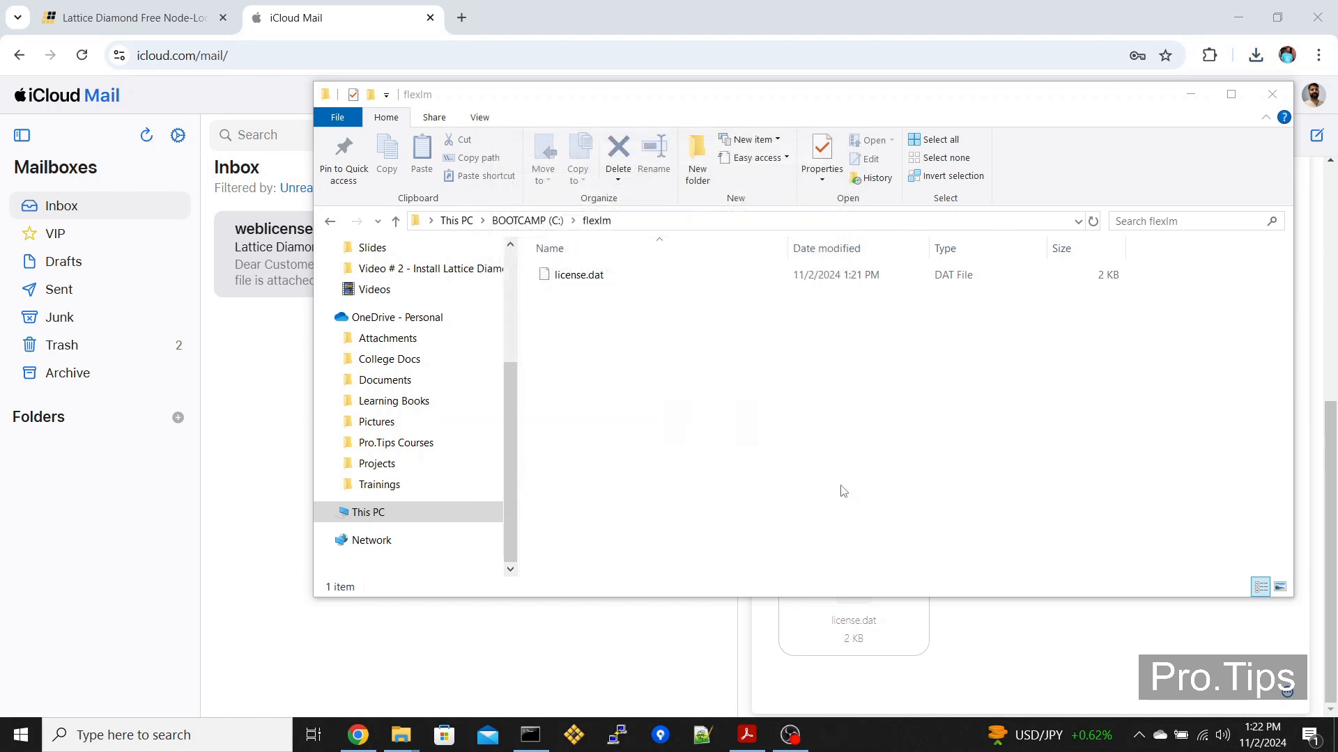
pyautogui.moveTo(852, 485)
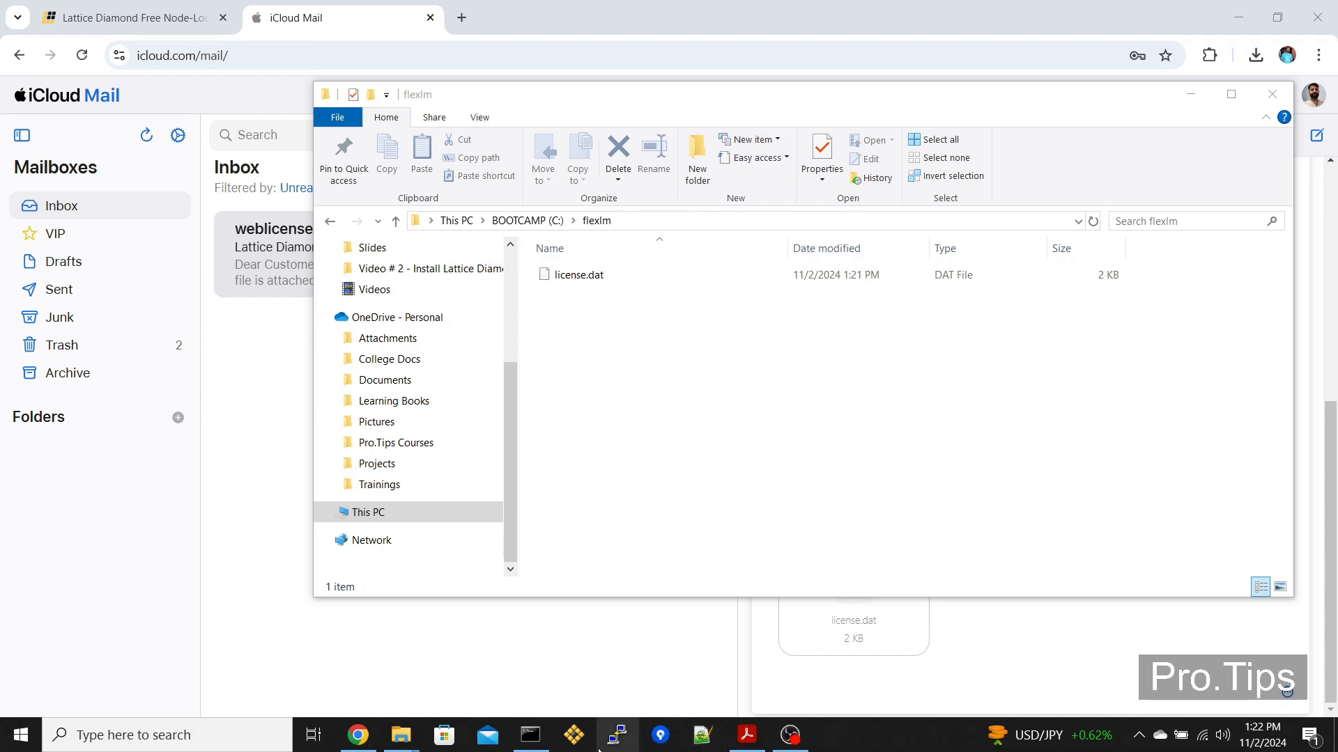
# - Relaunch Lattice Diamond and bring up its 3.13 Start Page without license errors
pyautogui.click(573, 734)
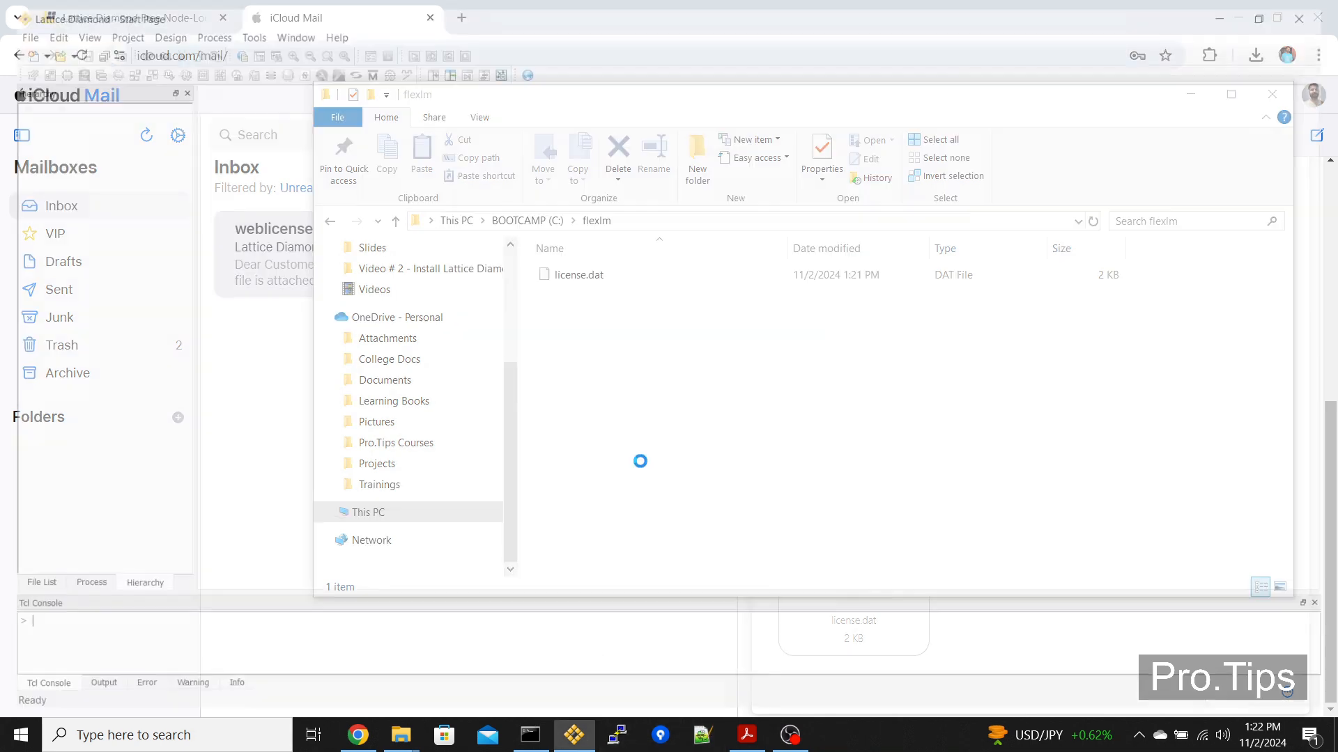
pyautogui.click(573, 734)
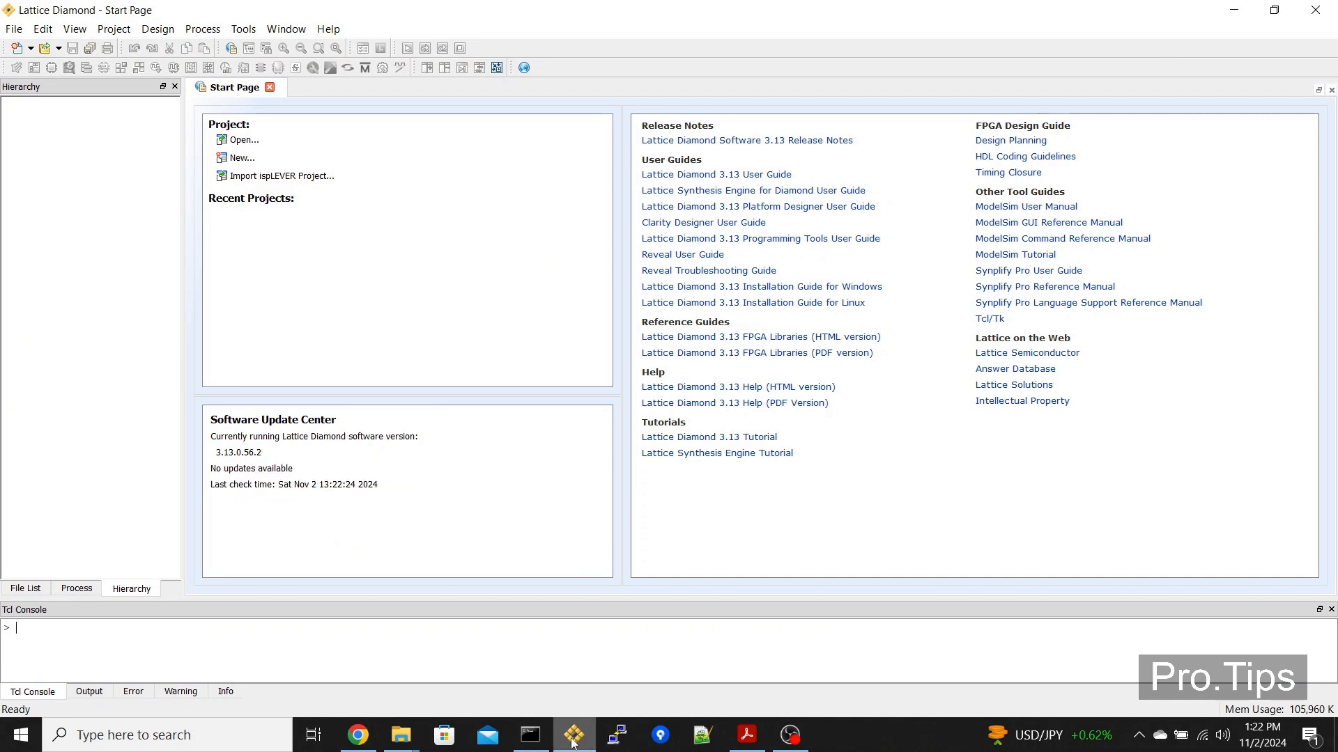
pyautogui.moveTo(574, 735)
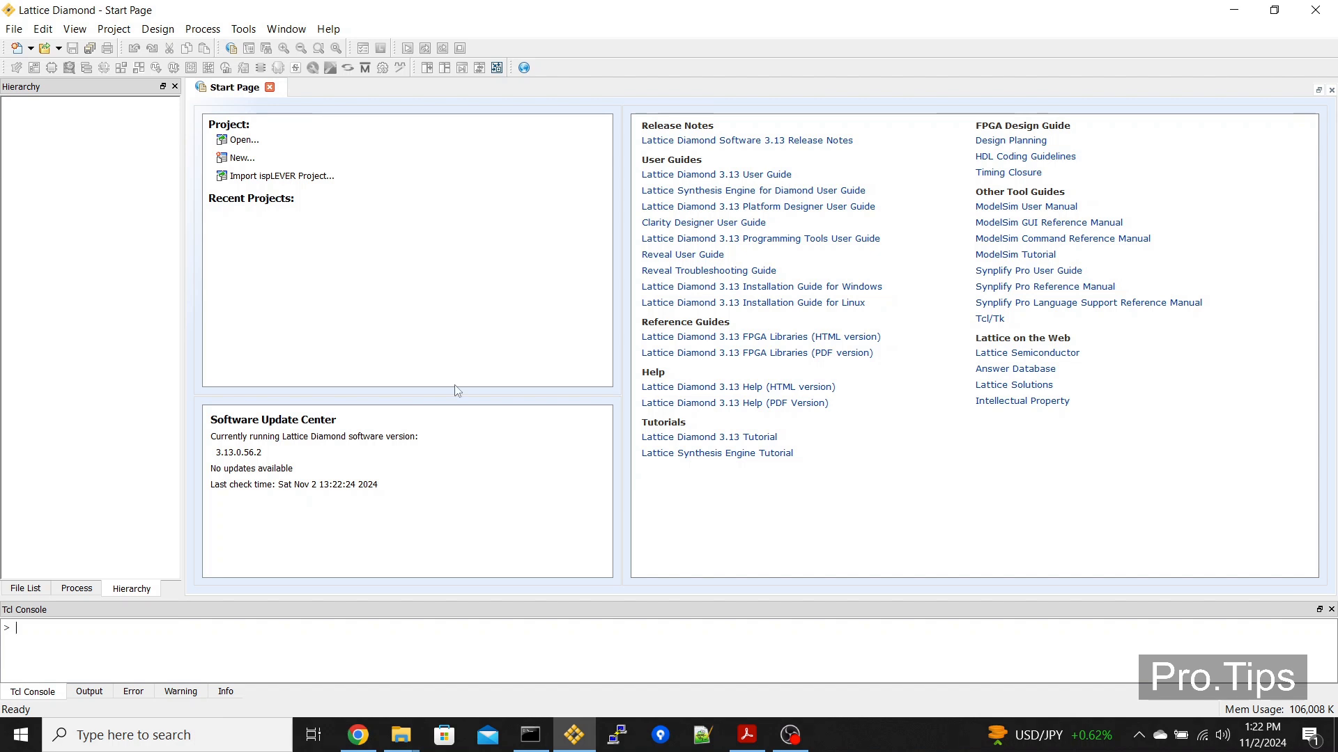
pyautogui.moveTo(460, 394)
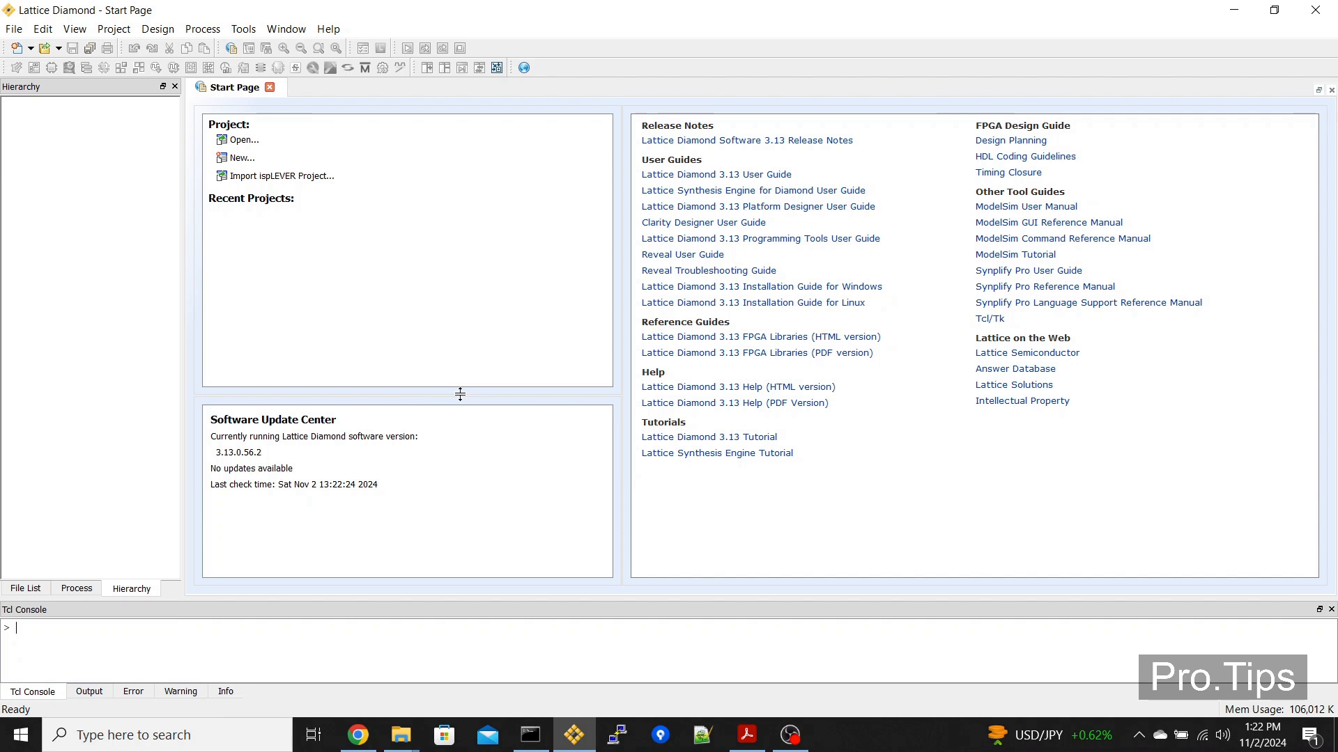
pyautogui.moveTo(456, 695)
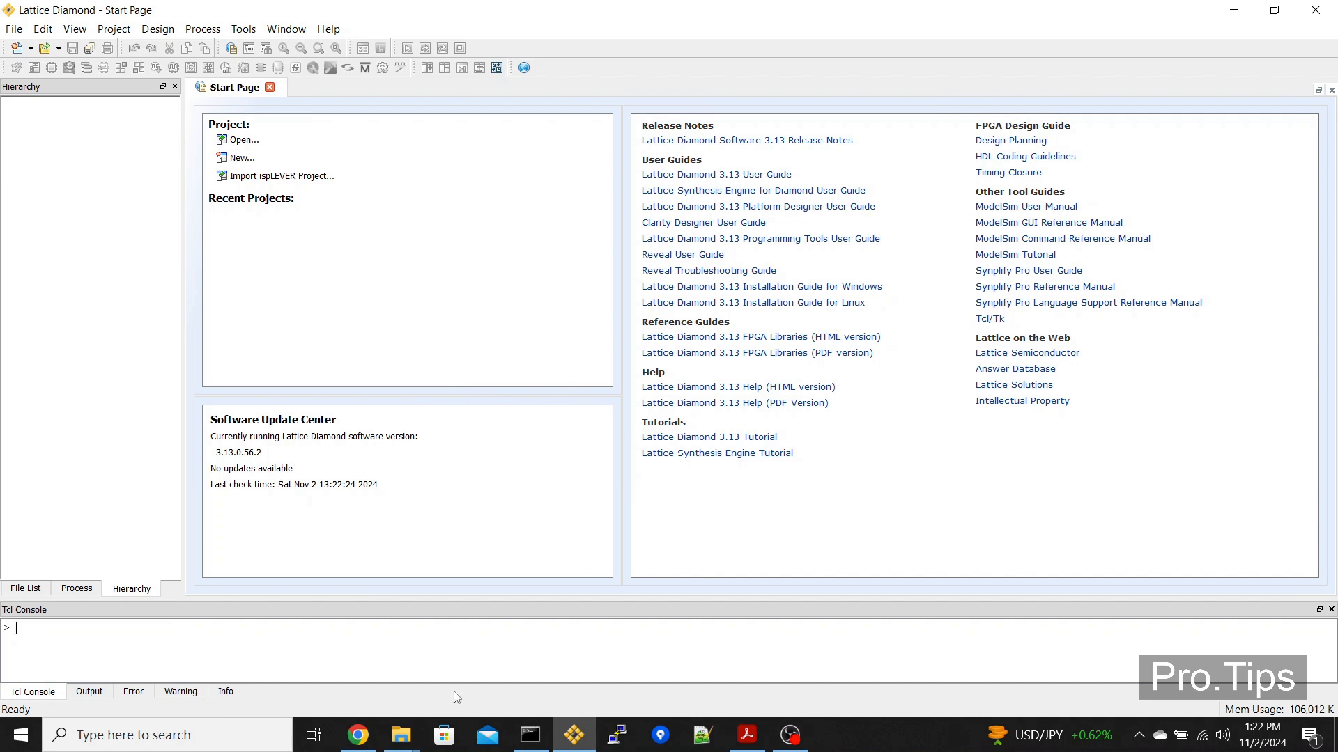
pyautogui.moveTo(399, 734)
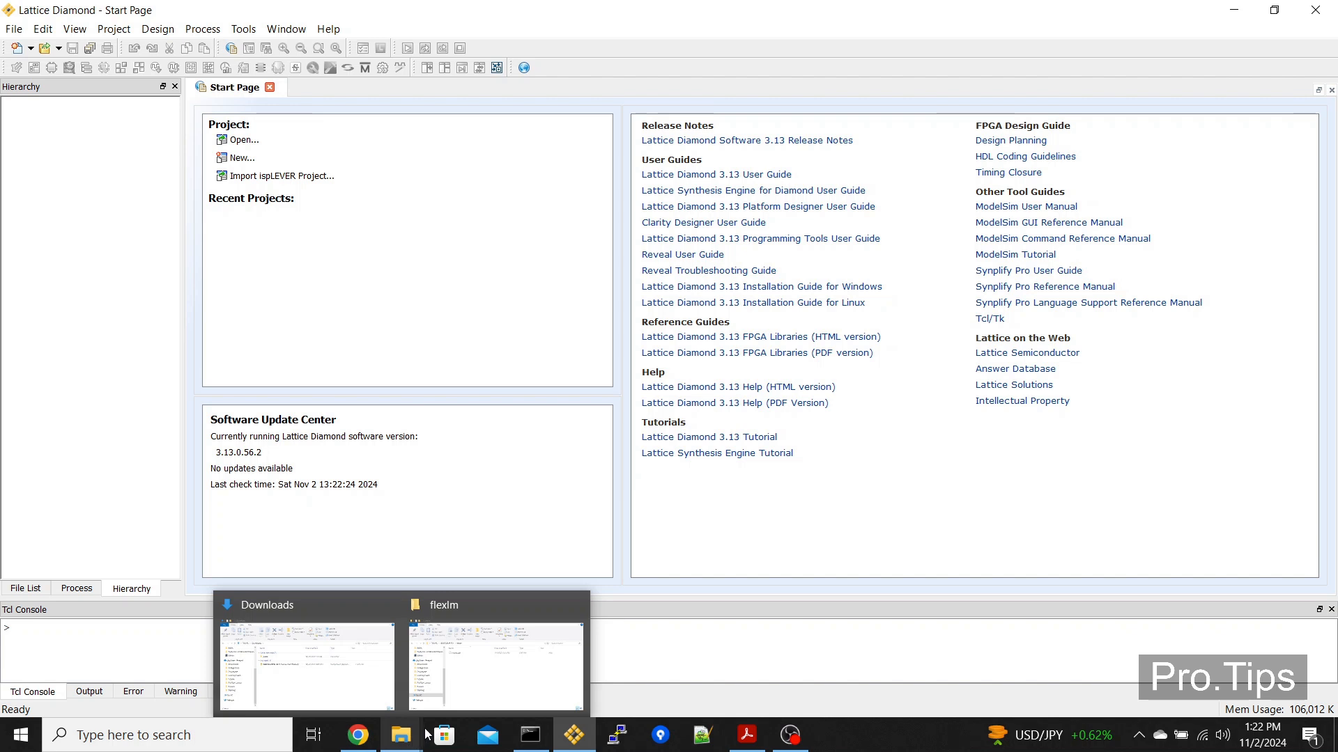